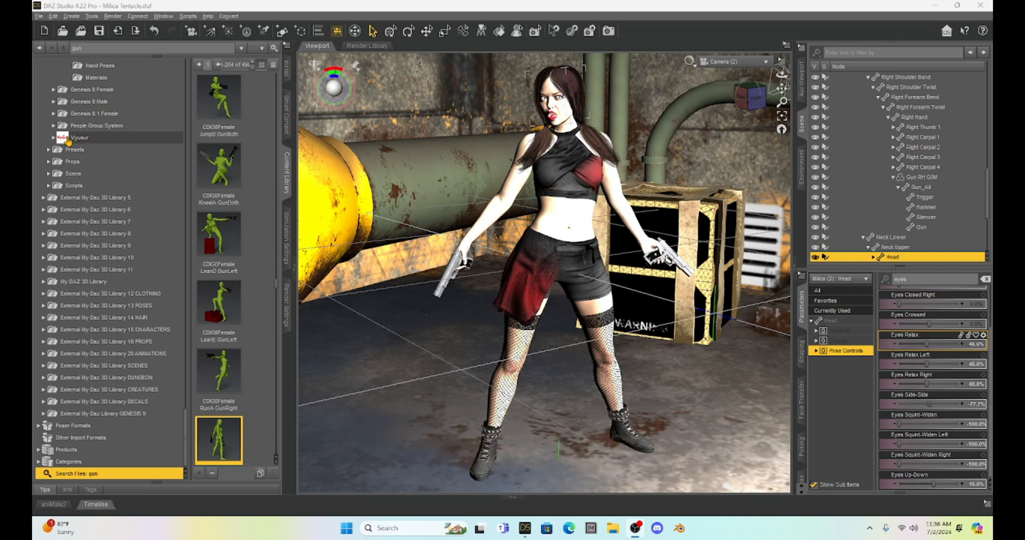
mouse_move(144, 116)
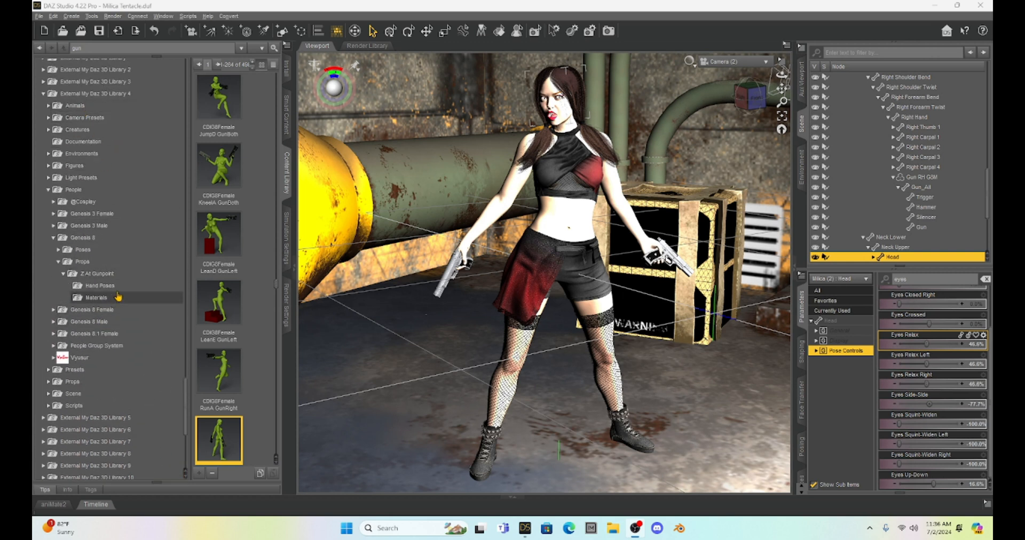
Collapse the whole library tree, then expand the Categories group
scroll("down", 3)
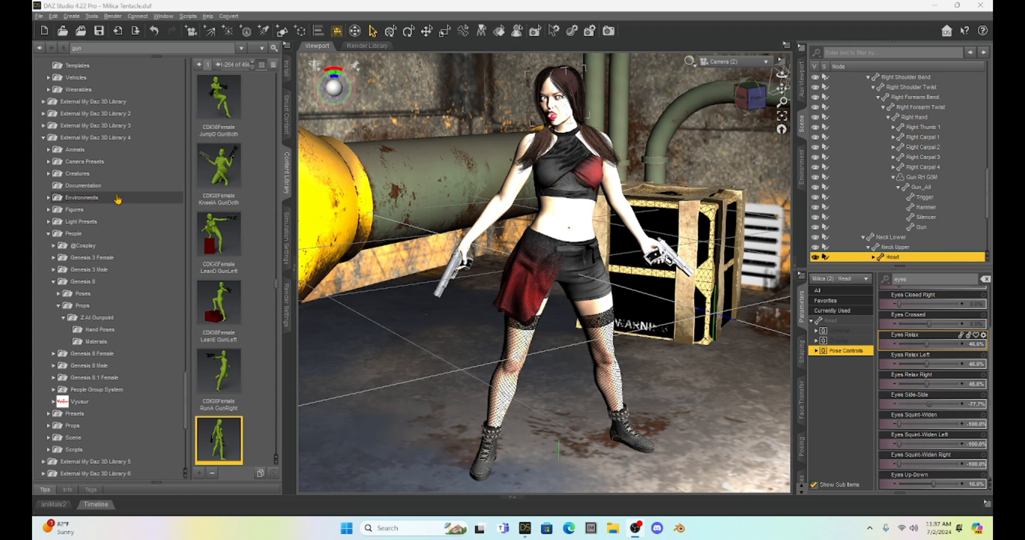
scroll("down", 3)
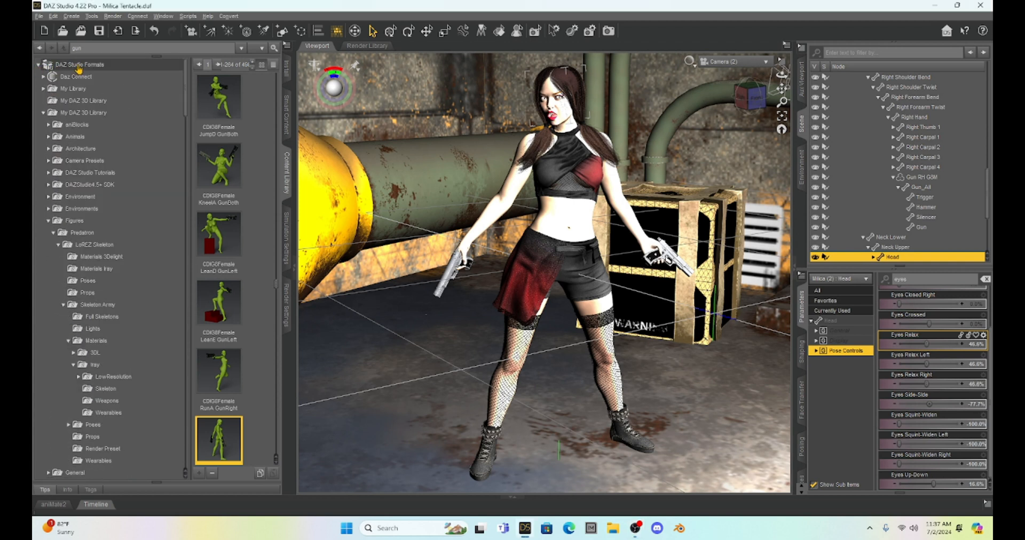
right_click(76, 64)
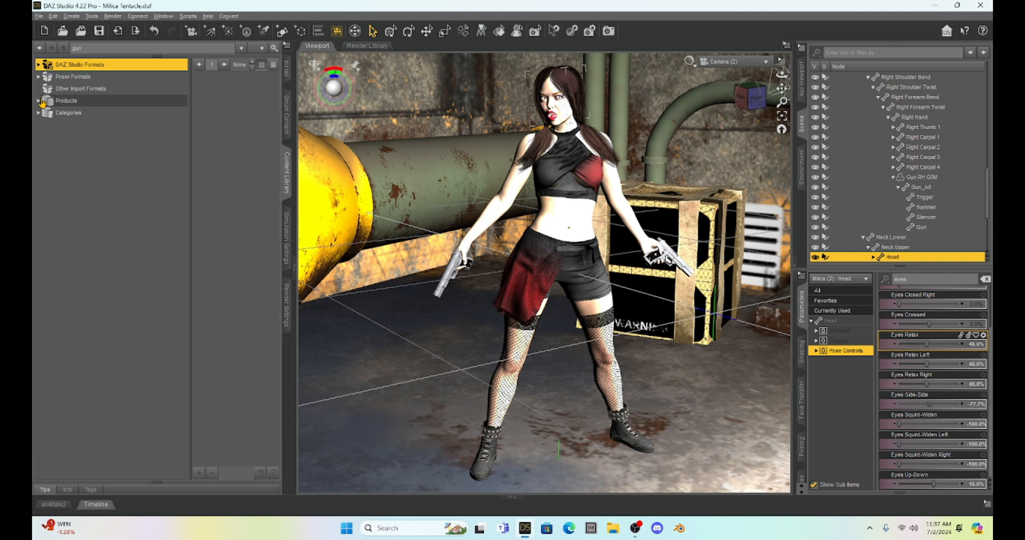
mouse_move(76, 100)
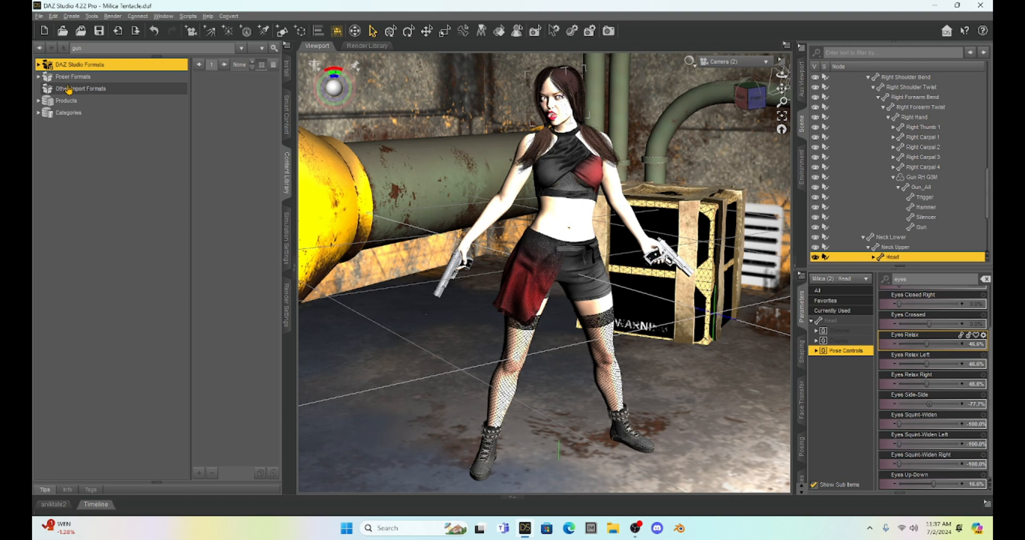
left_click(39, 113)
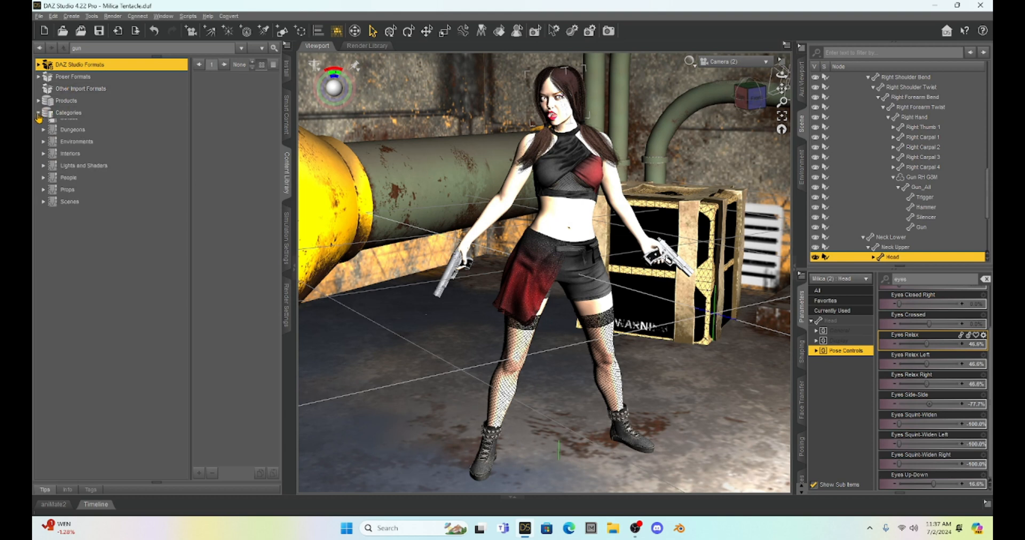
left_click(42, 113)
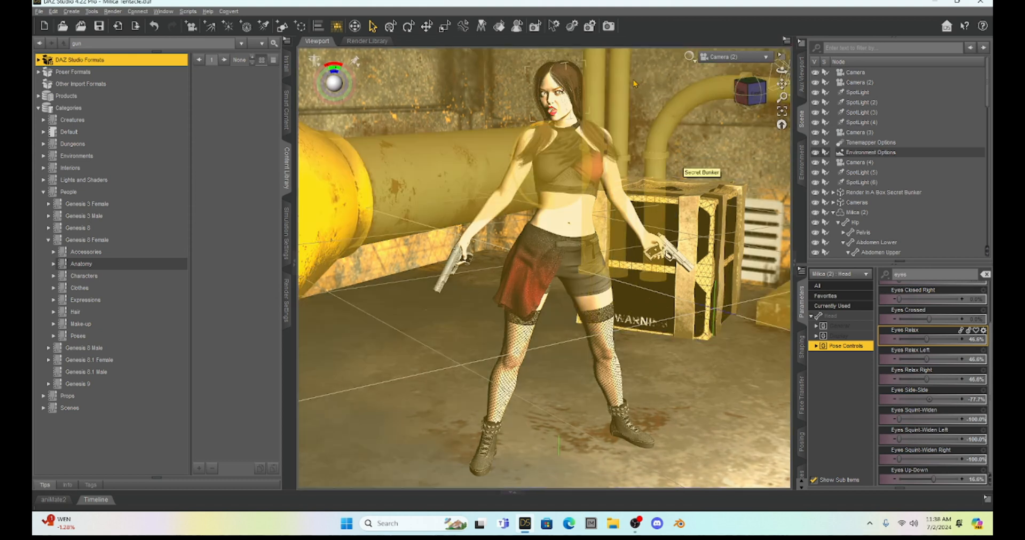
Select the Render In A Box Secret Bunker group in the Scene pane for locking
left_click(868, 212)
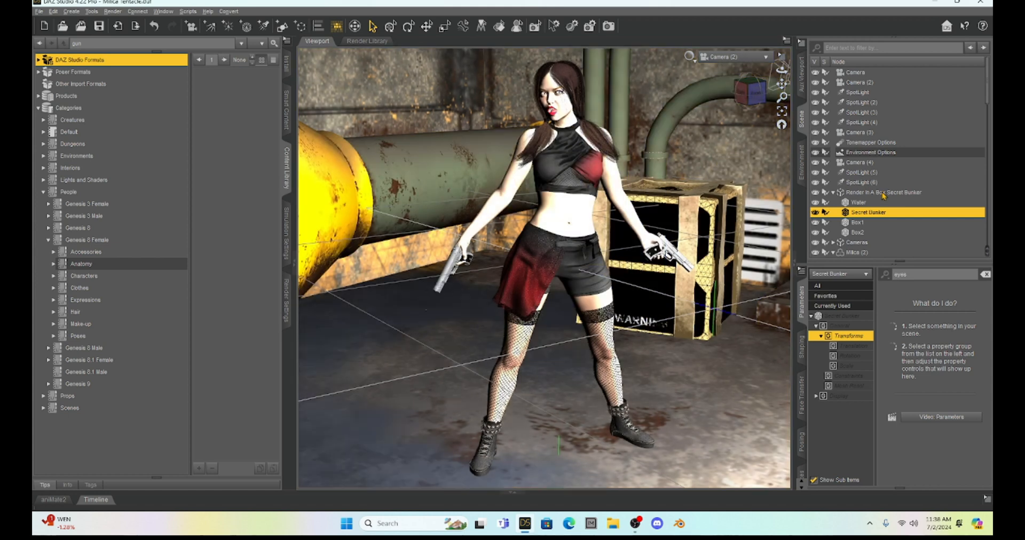
left_click(884, 192)
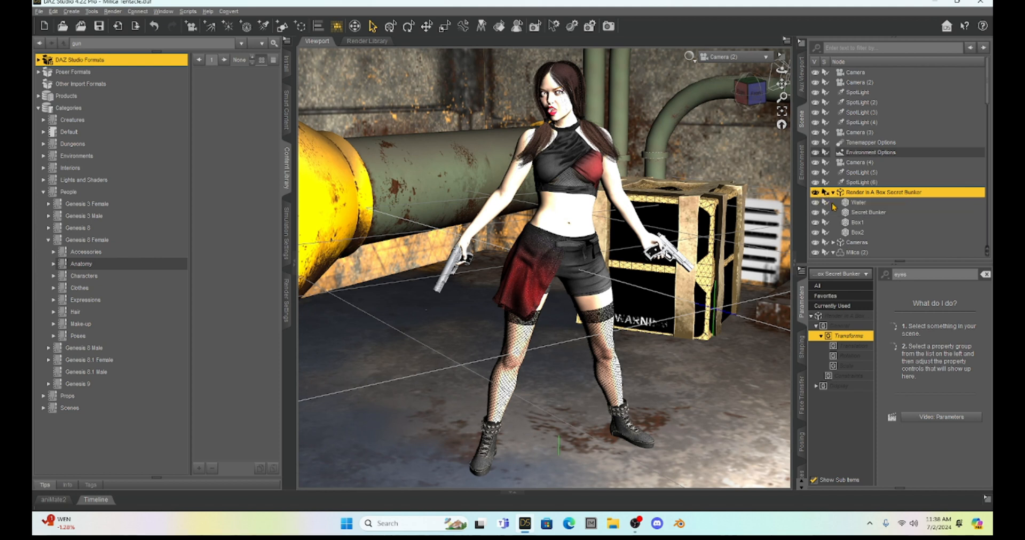
mouse_move(824, 207)
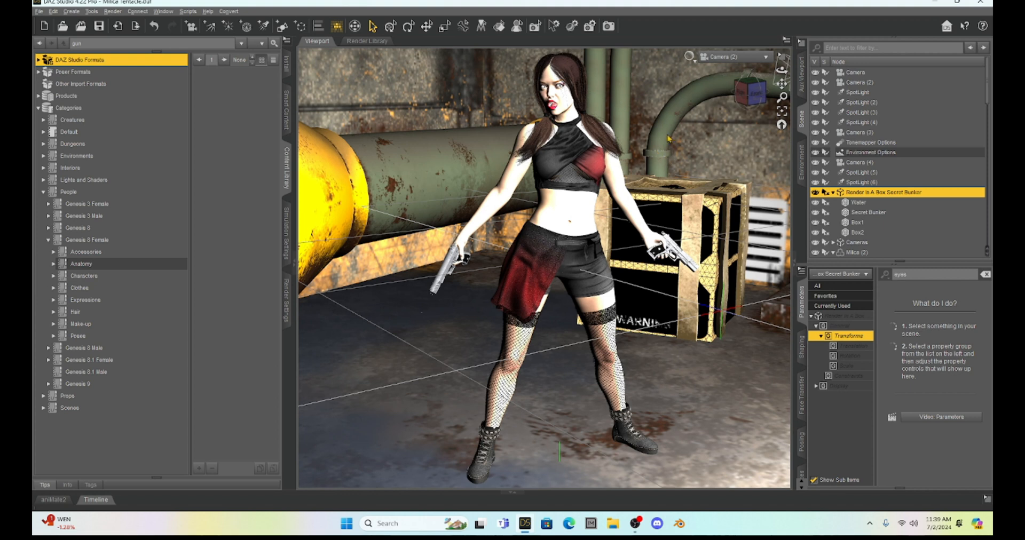
mouse_move(854, 210)
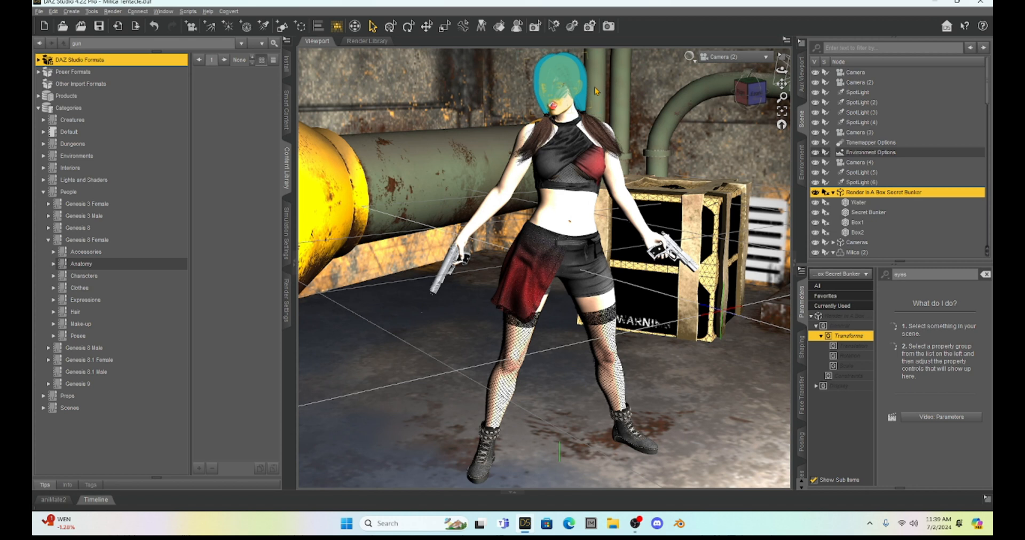
mouse_move(572, 83)
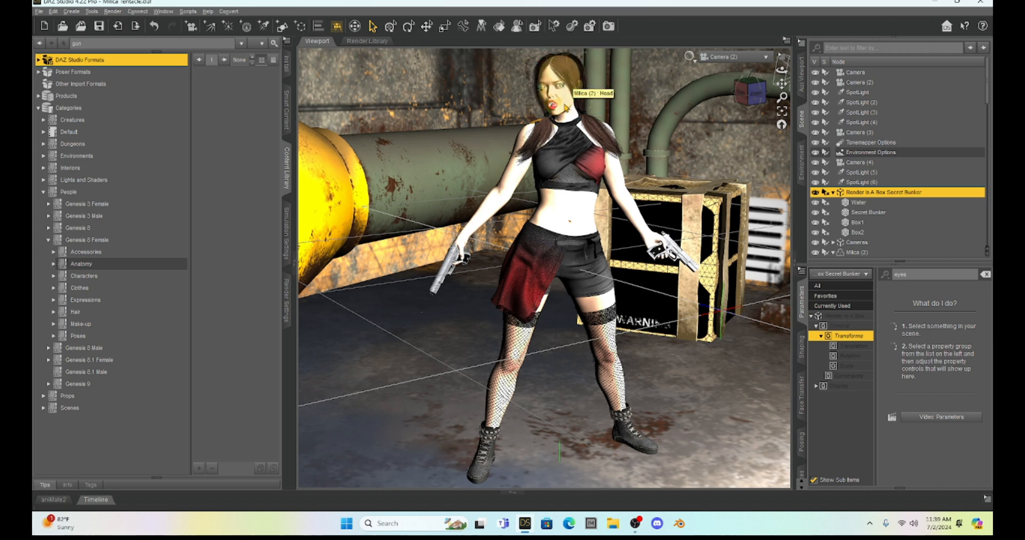
mouse_move(582, 213)
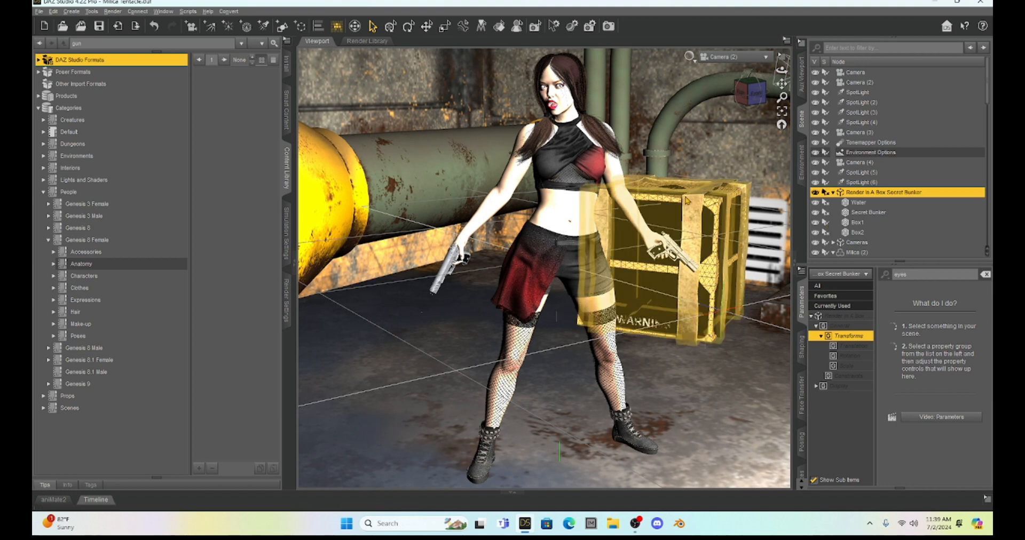
Select the CP_Leggings clothing item in the Scene pane, past the bunker props
left_click(859, 222)
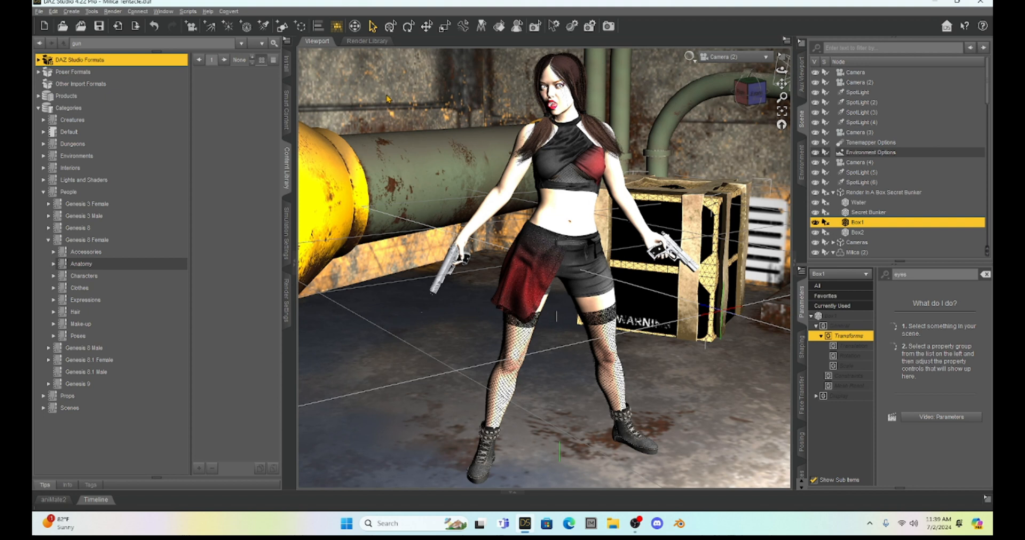
mouse_move(521, 102)
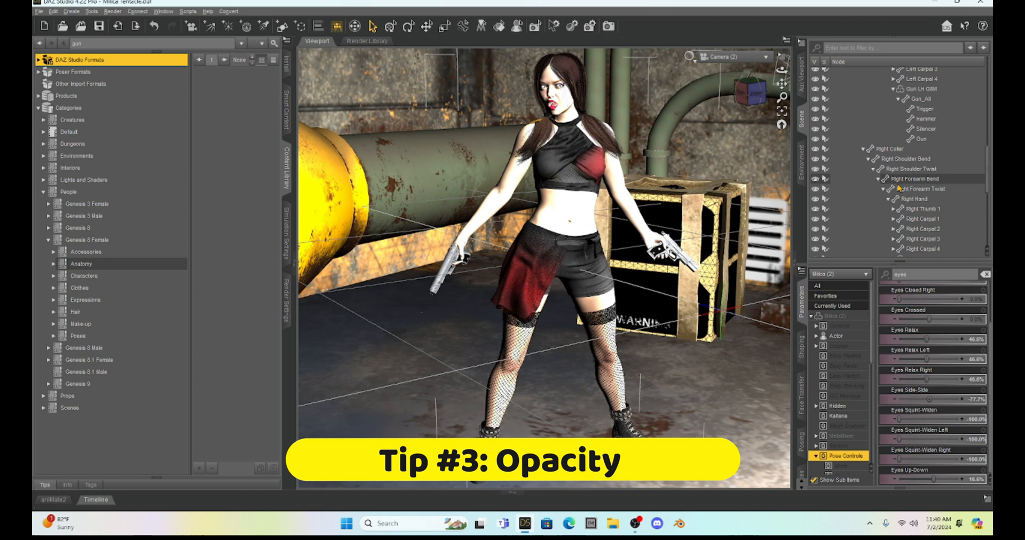
scroll("down", 3)
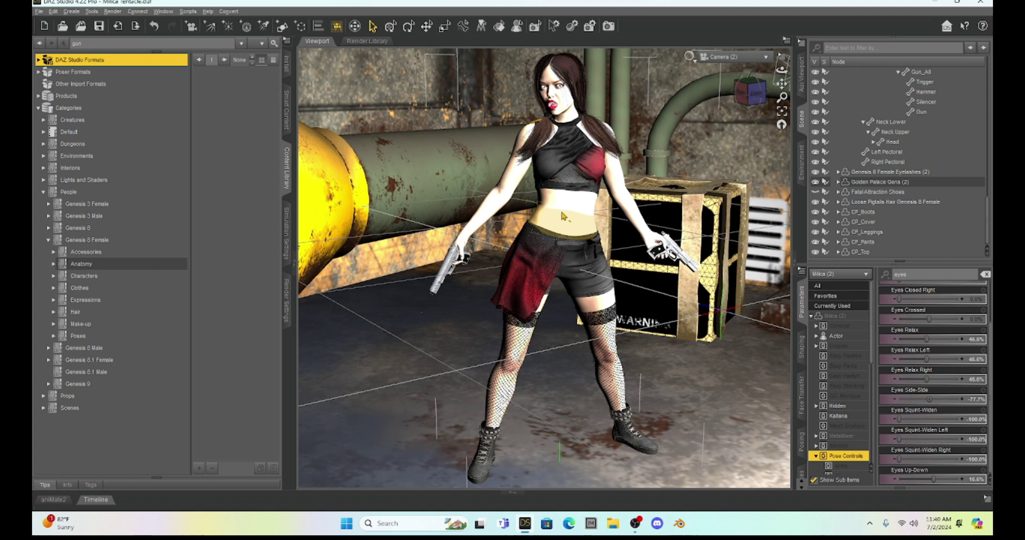
mouse_move(564, 217)
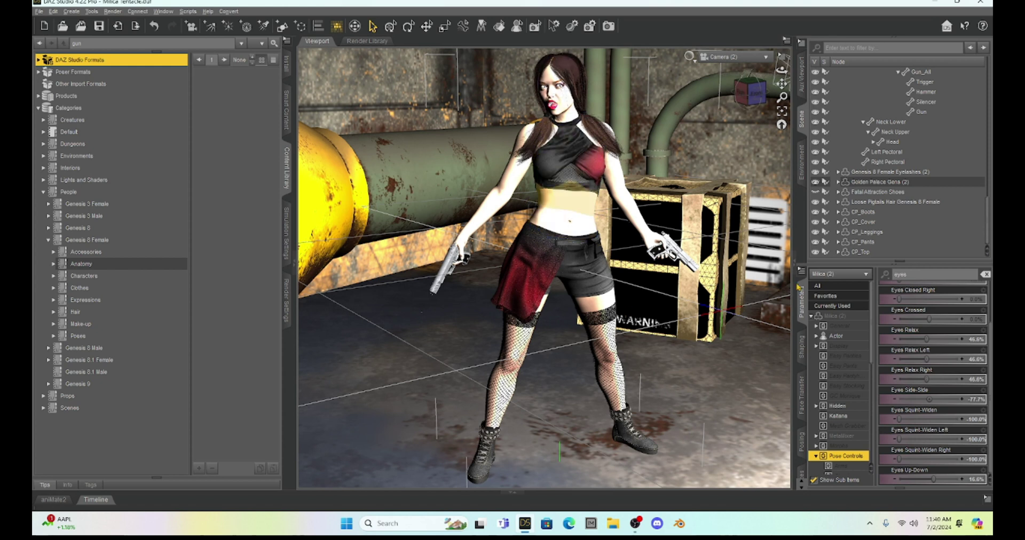
left_click(864, 232)
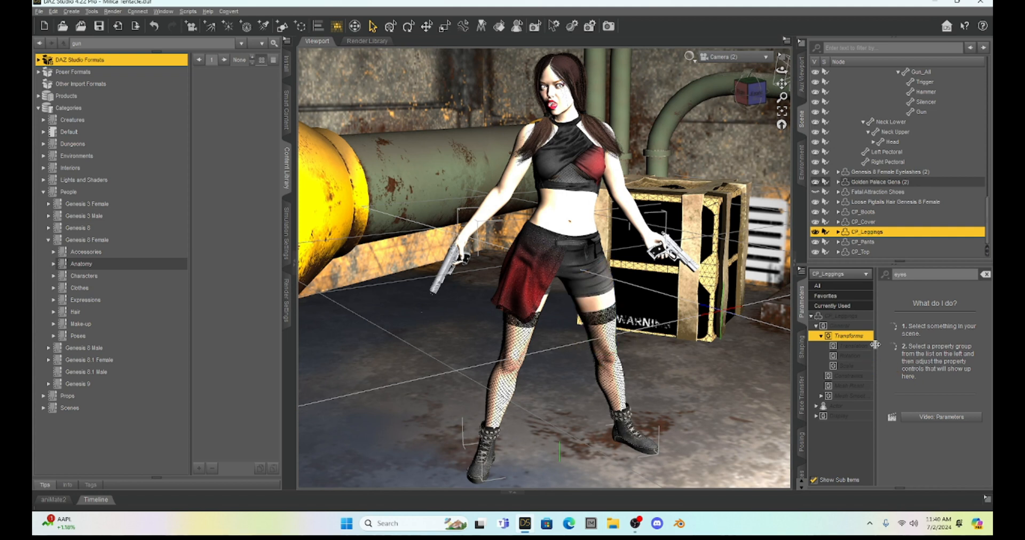
Filter the leggings' surfaces for 'opacity' and settle Cutout Opacity at 0.66
left_click(845, 335)
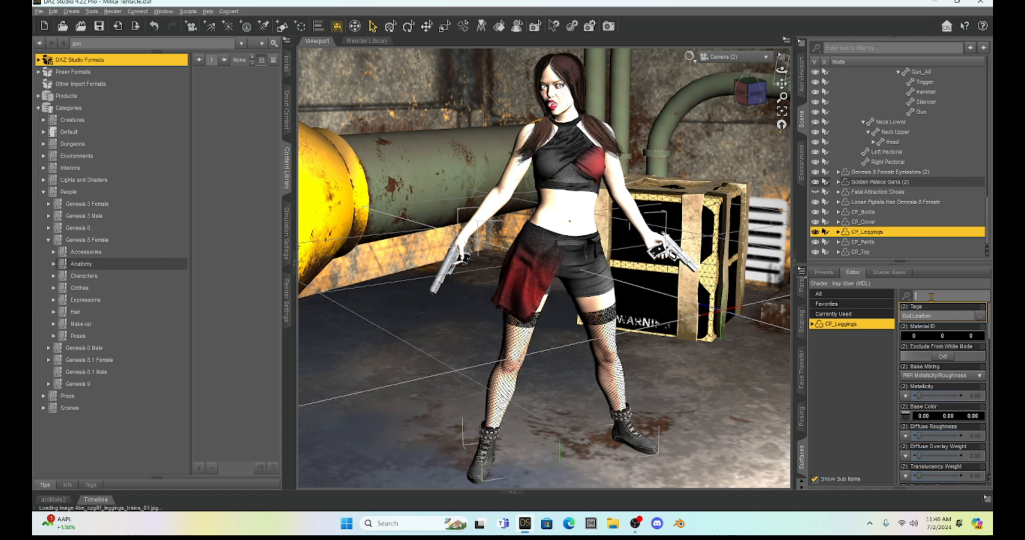
type("opacity")
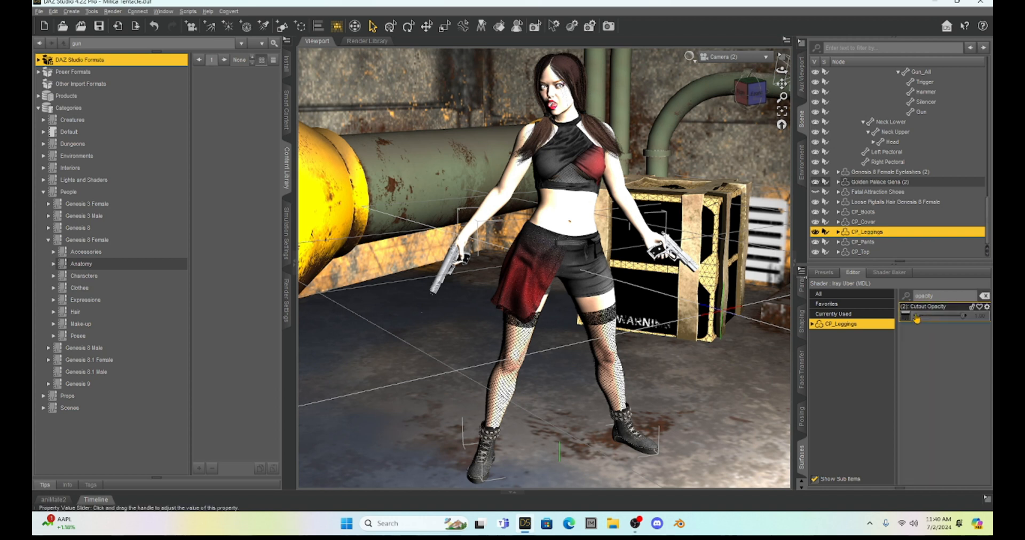
mouse_move(946, 313)
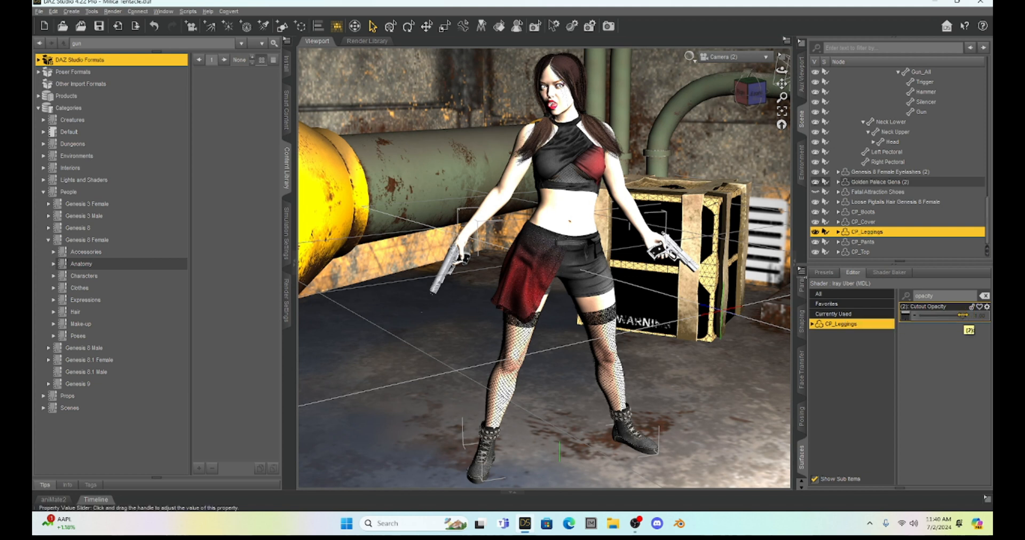
left_click_drag(965, 315, 948, 315)
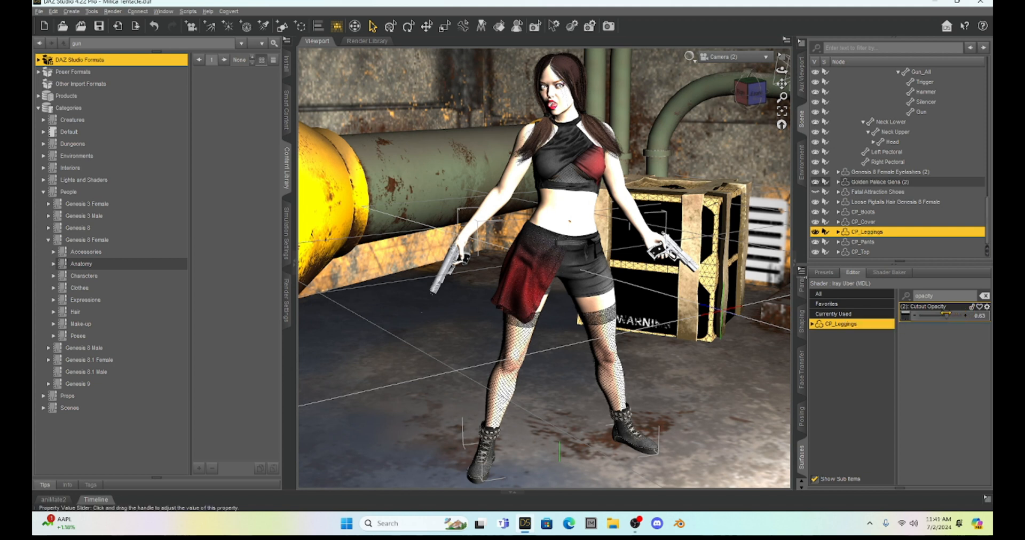
left_click_drag(948, 315, 922, 315)
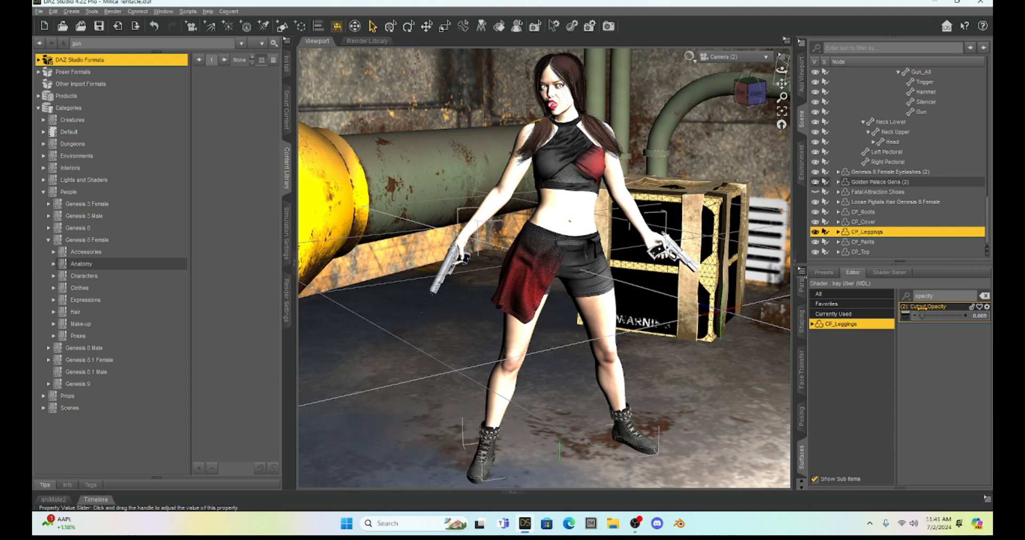
left_click_drag(921, 316, 961, 316)
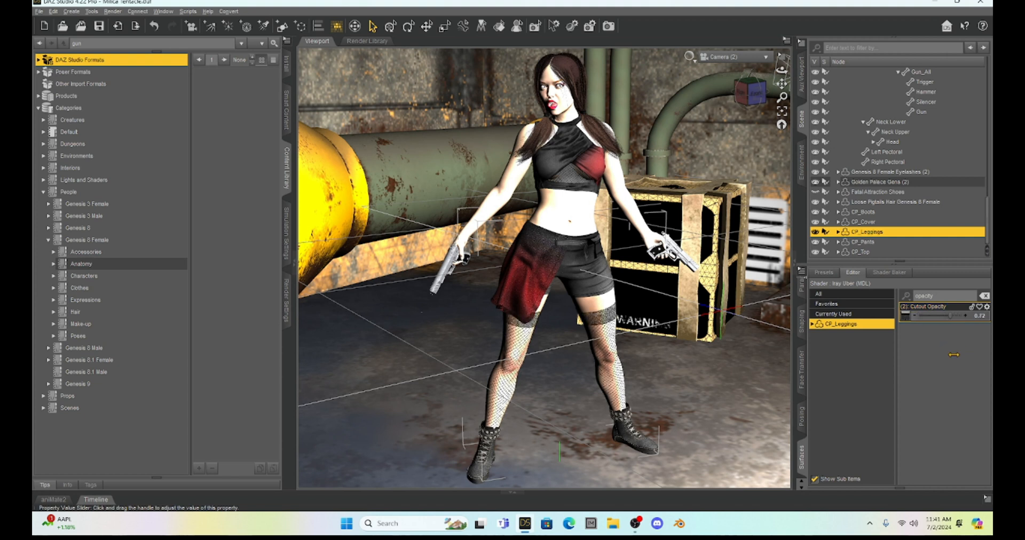
left_click_drag(955, 315, 949, 315)
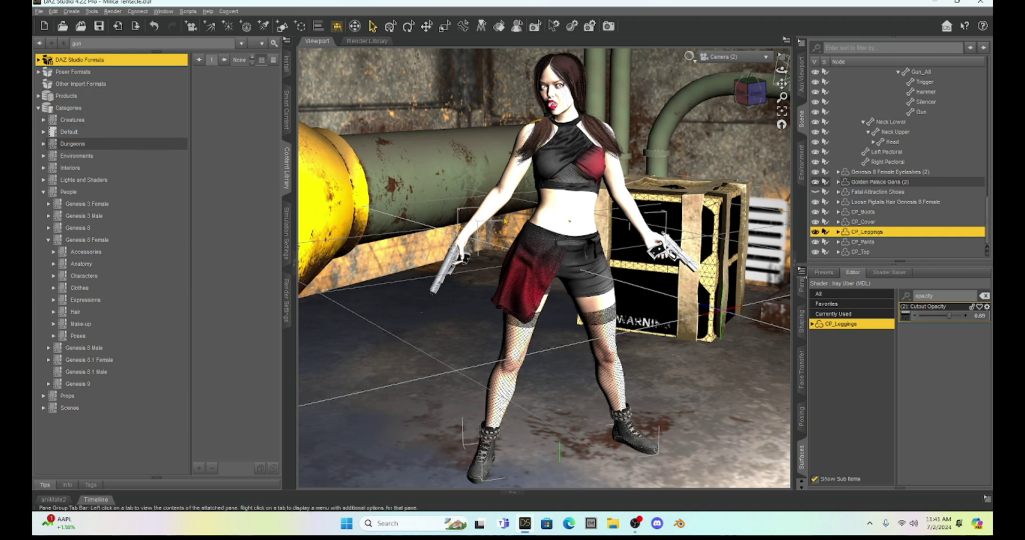
mouse_move(572, 203)
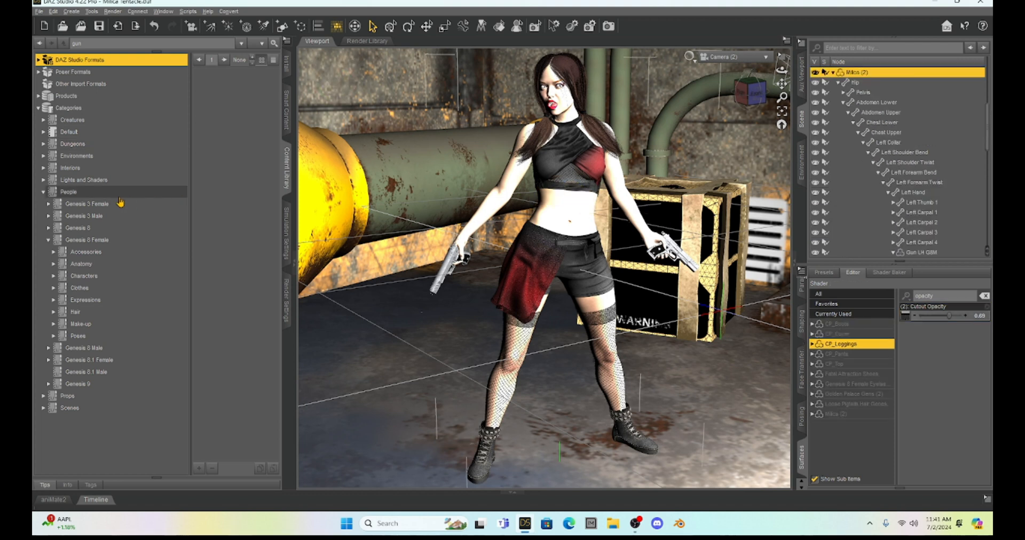
mouse_move(66, 244)
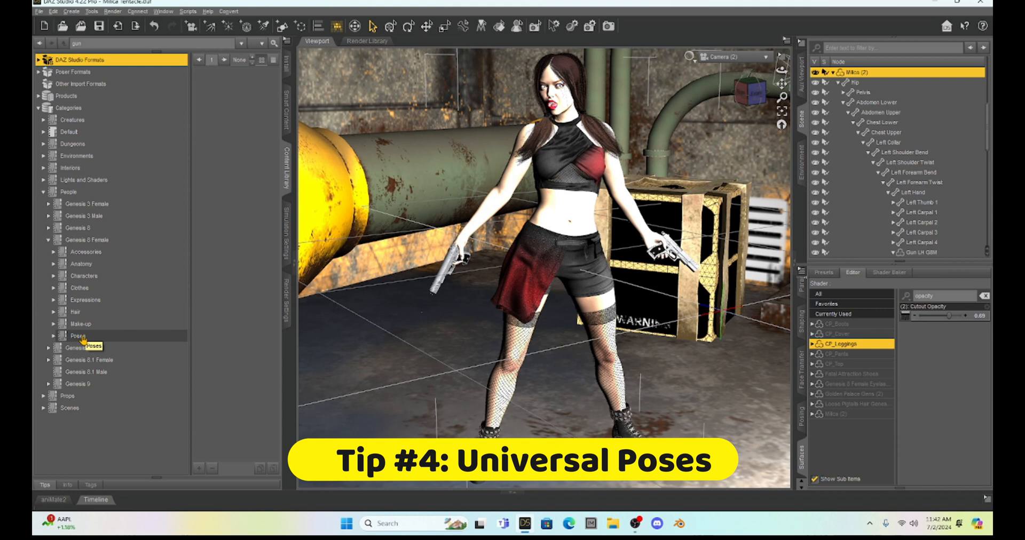
Expand the Genesis 8 Female Poses category and its Standing pose collections
left_click(78, 336)
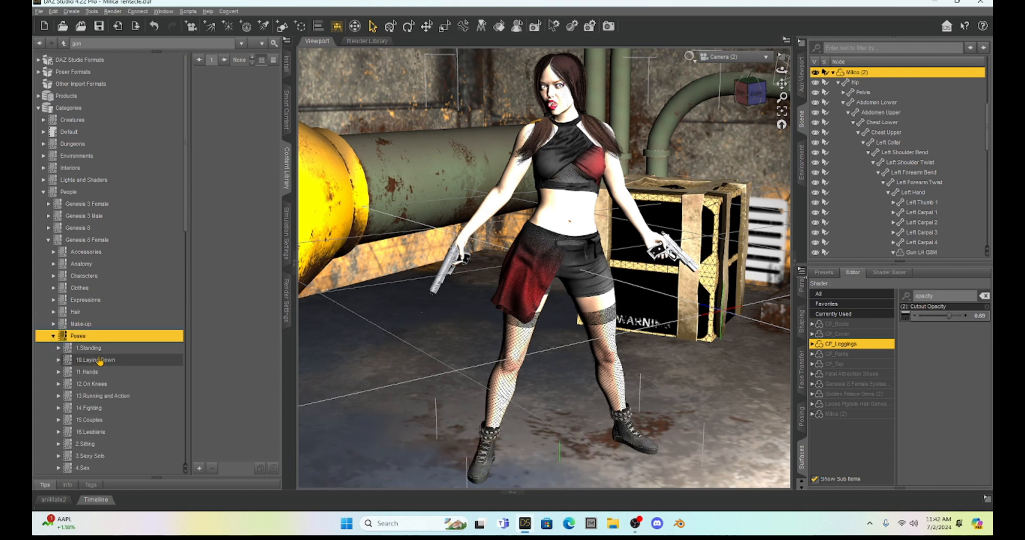
scroll("down", 3)
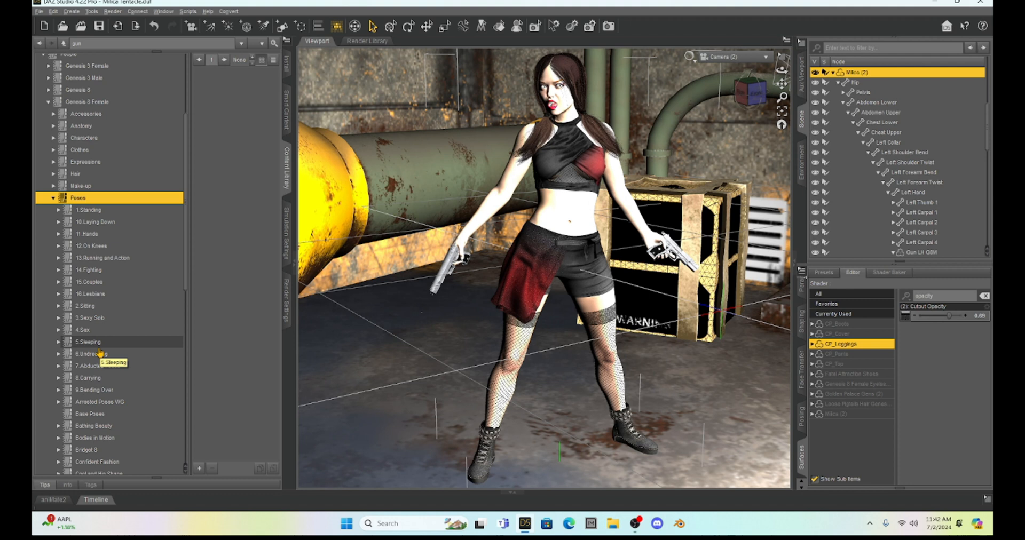
mouse_move(94, 223)
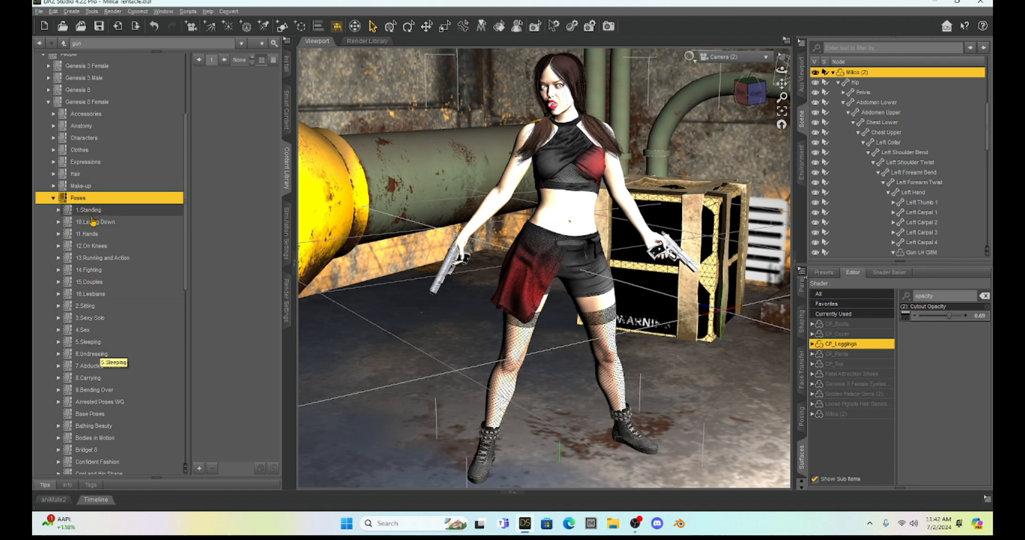
mouse_move(107, 318)
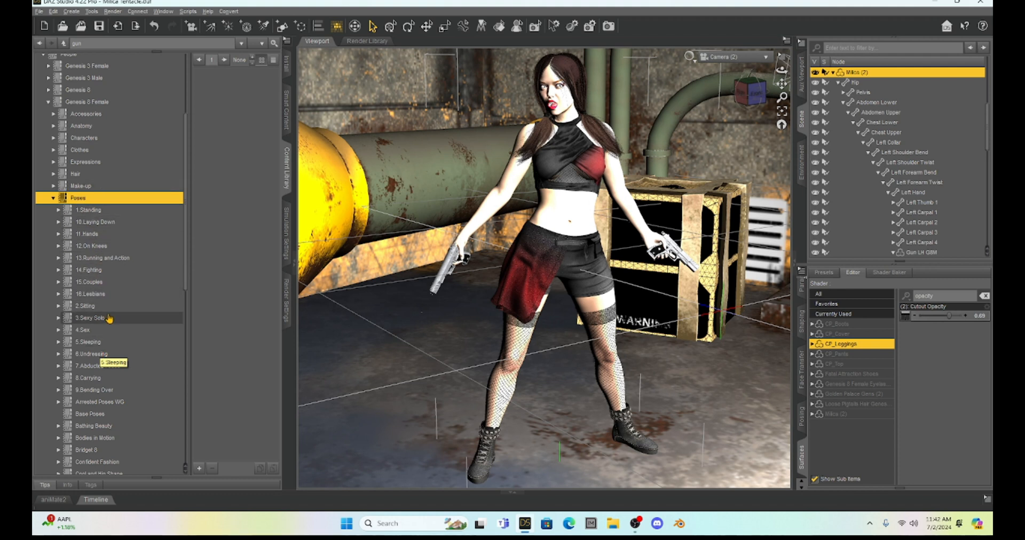
mouse_move(108, 318)
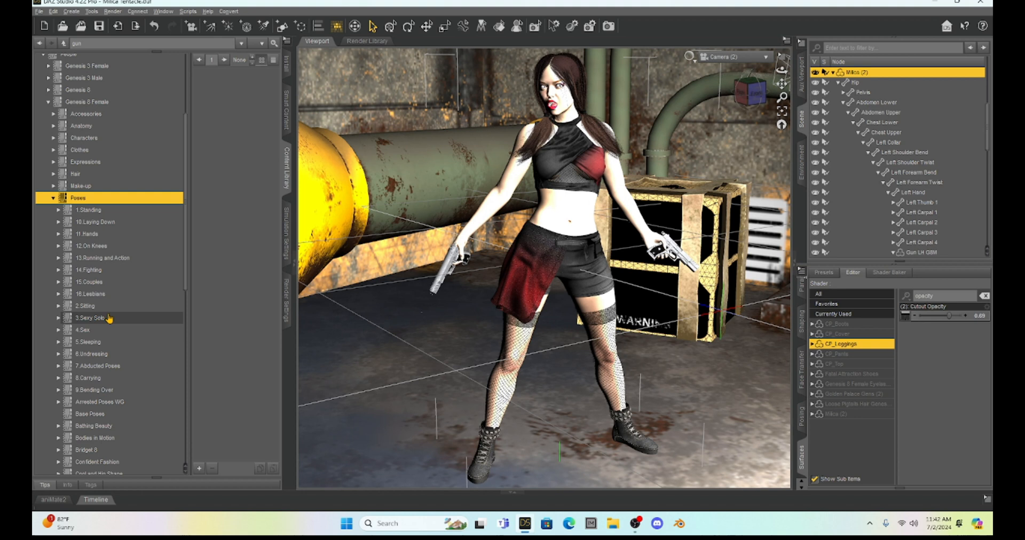
mouse_move(102, 306)
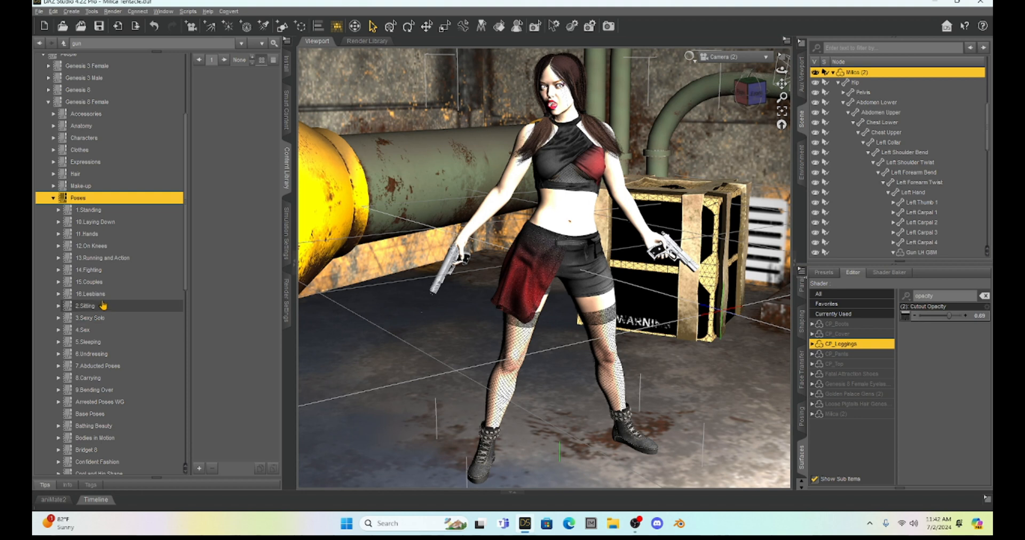
left_click(58, 211)
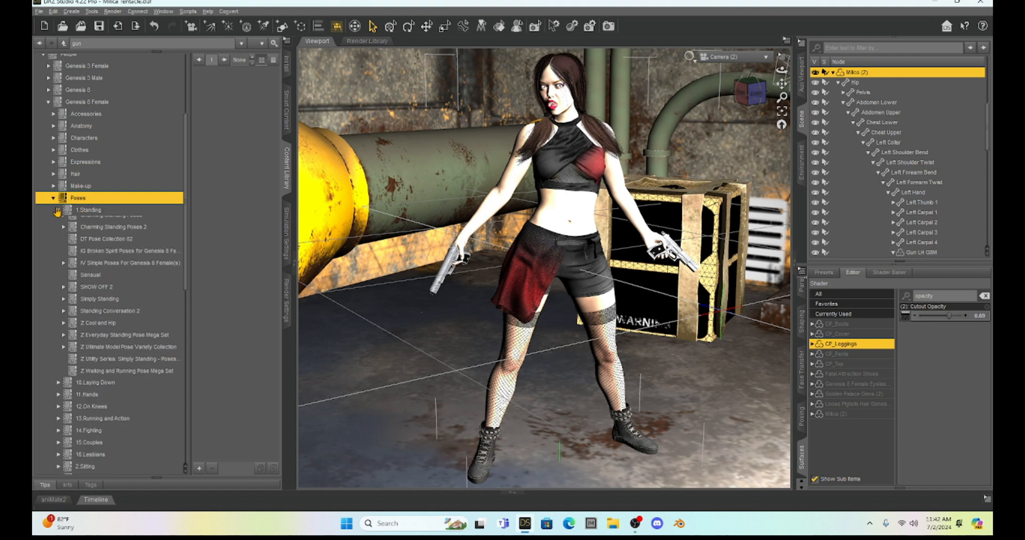
left_click(63, 211)
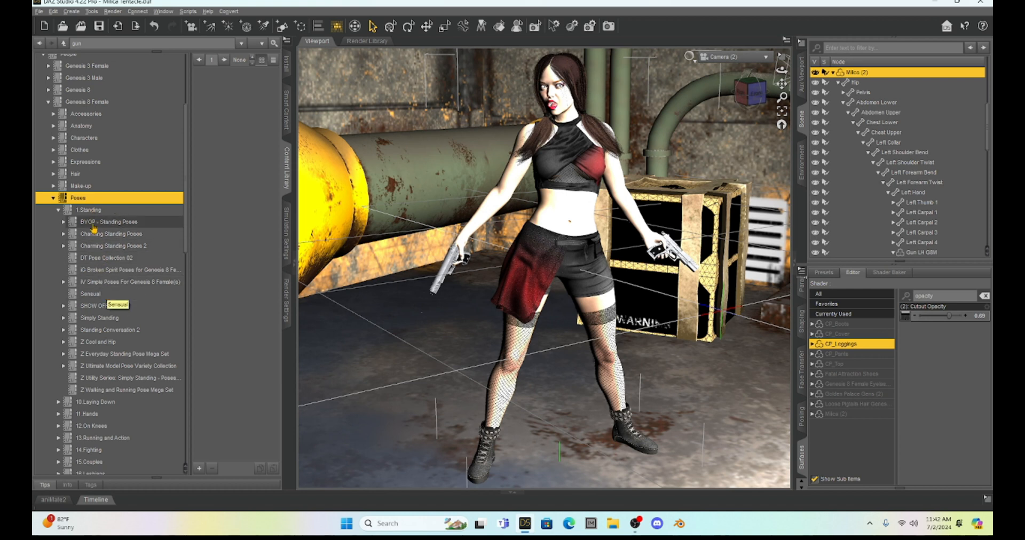
mouse_move(100, 319)
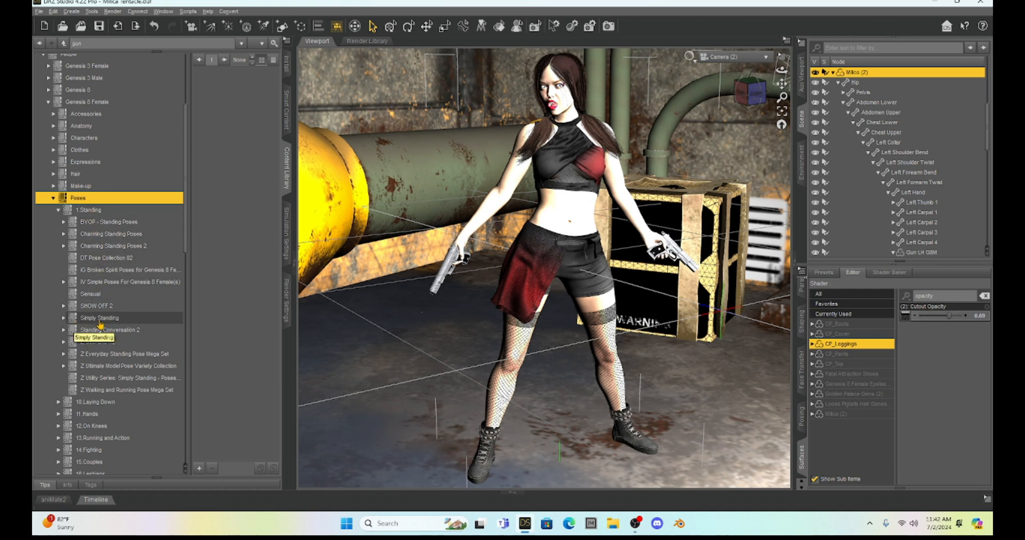
mouse_move(62, 321)
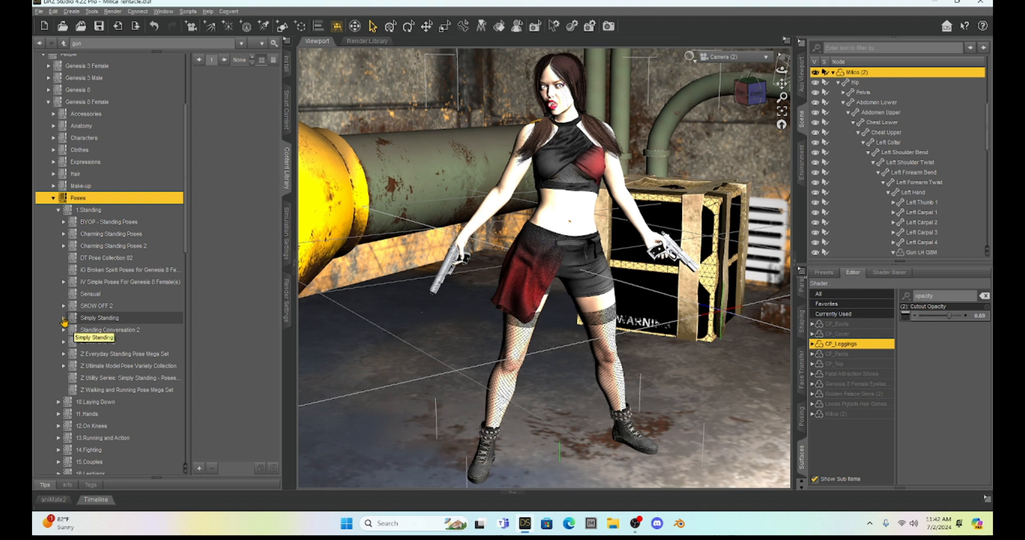
Show the Simply Standing Female poses and browse down to the Female 10 thumbnails
left_click(63, 318)
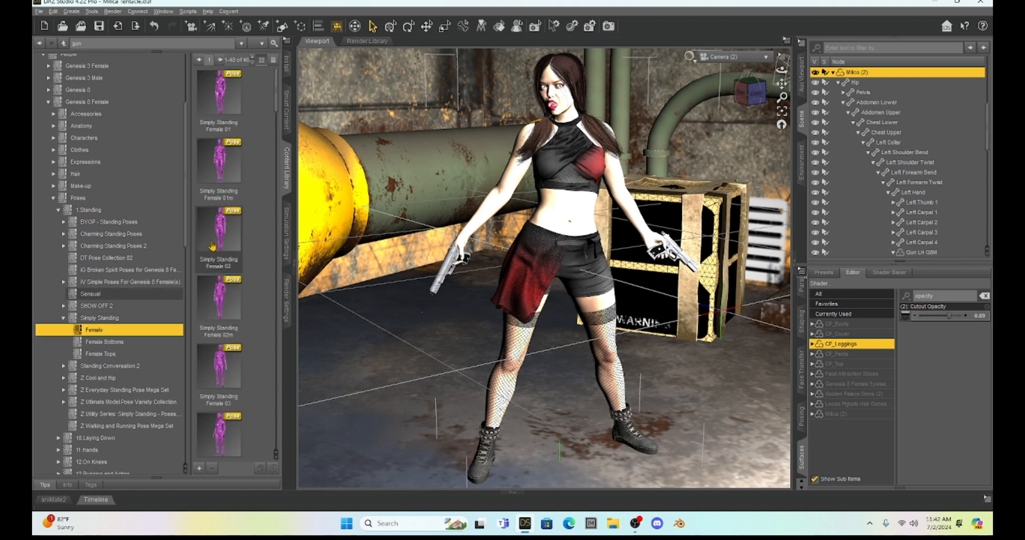
mouse_move(257, 213)
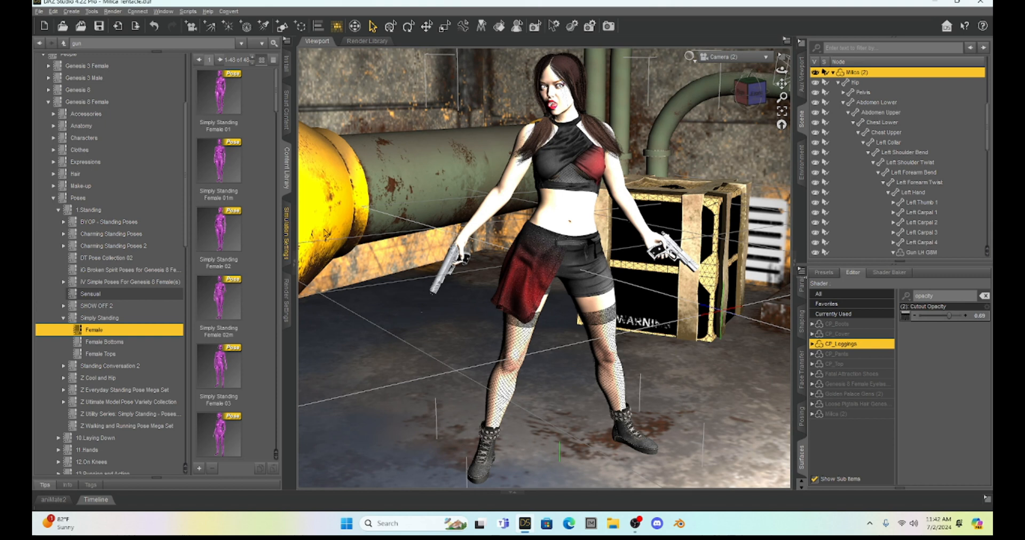
mouse_move(581, 218)
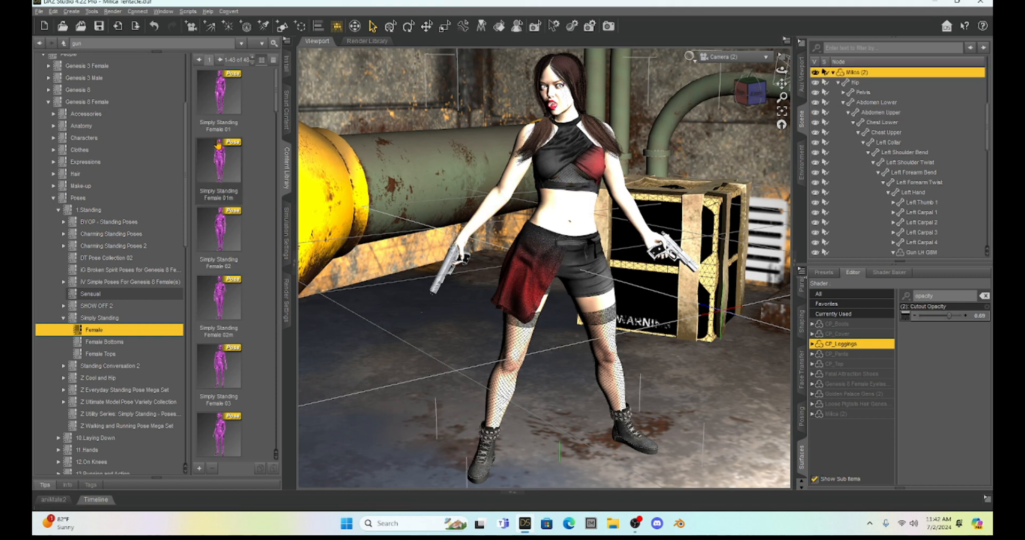
mouse_move(220, 169)
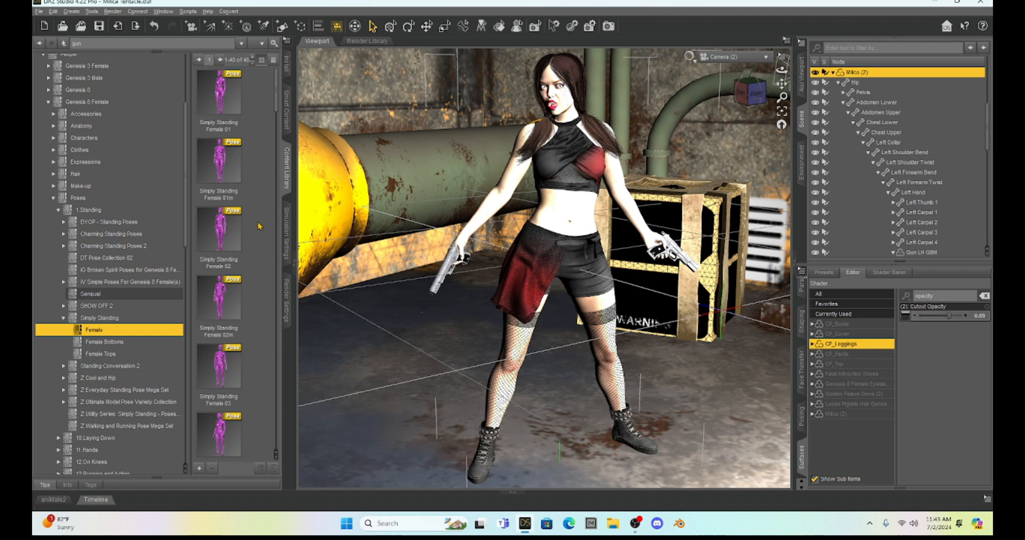
scroll("down", 3)
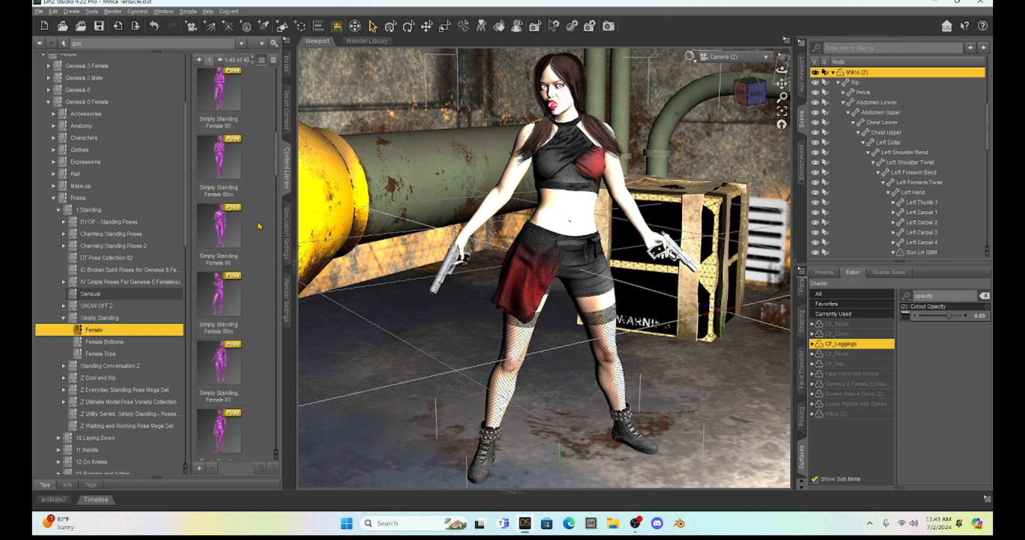
scroll("down", 3)
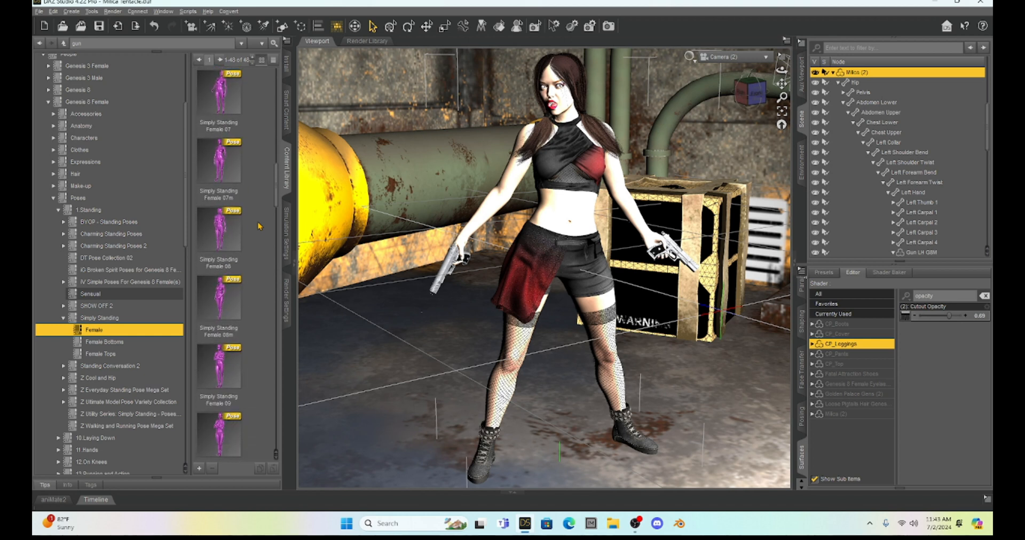
scroll("down", 3)
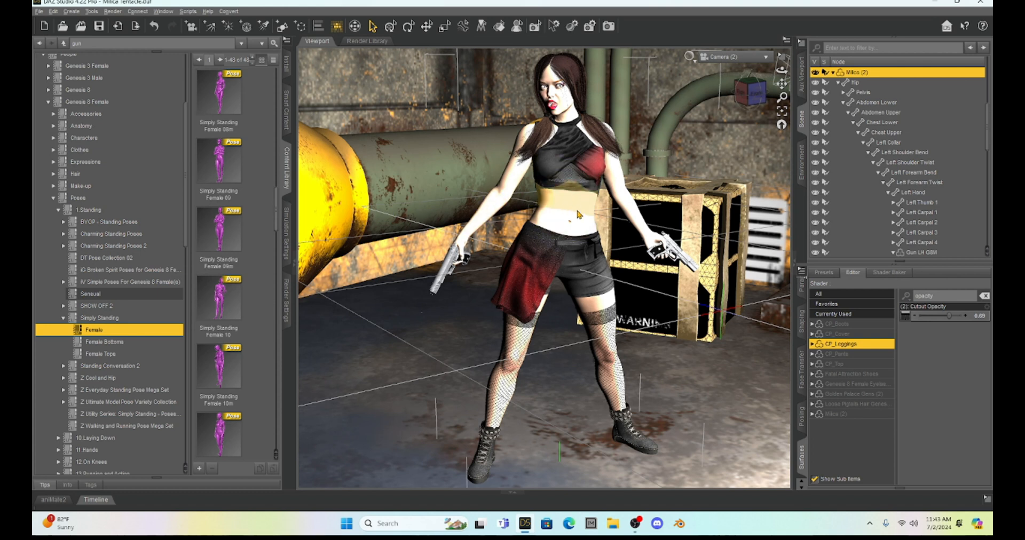
mouse_move(577, 215)
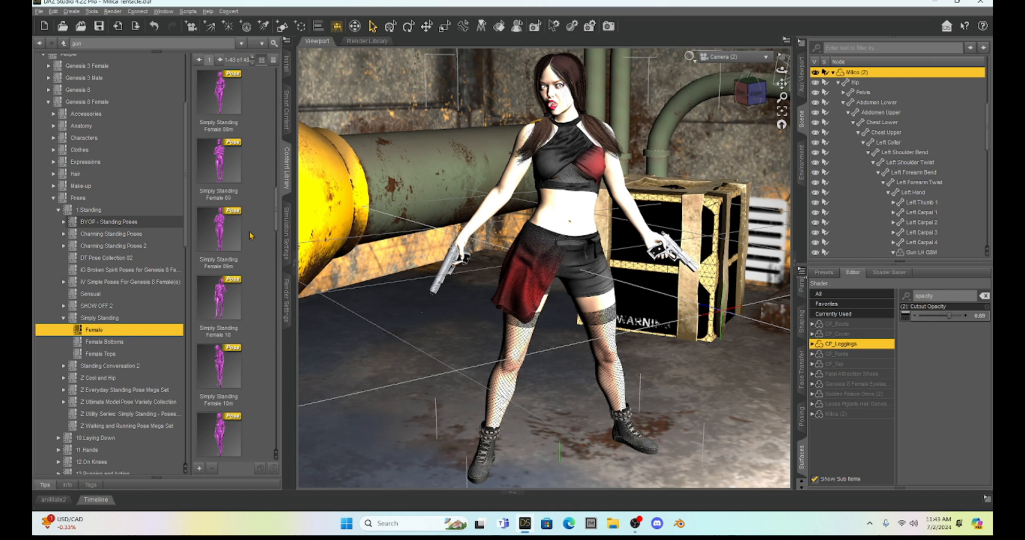
mouse_move(557, 213)
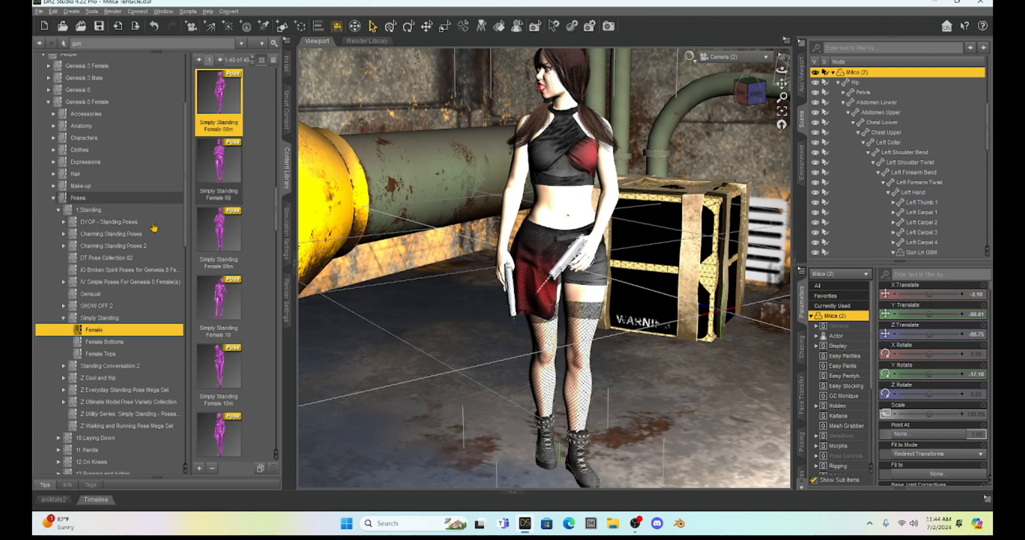
mouse_move(88, 333)
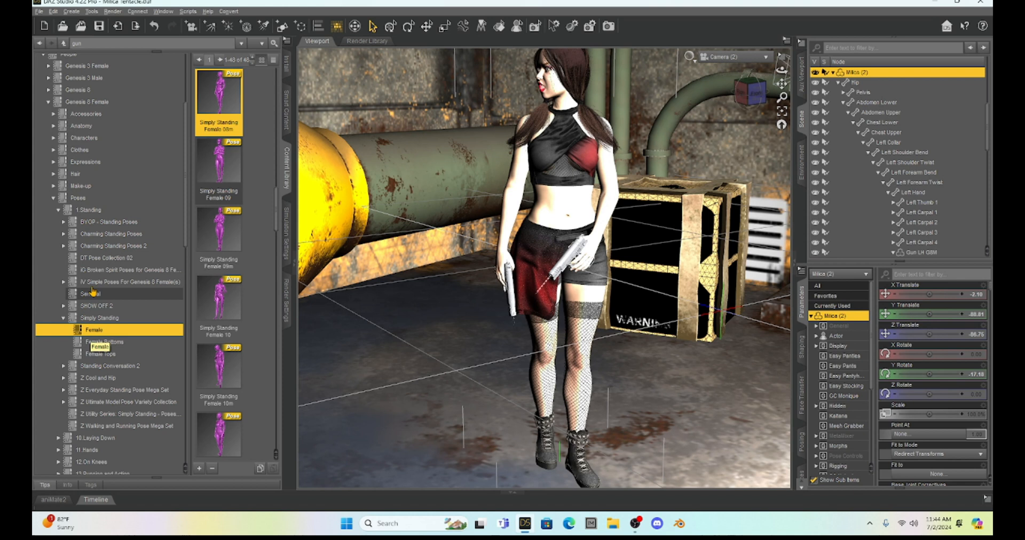
Apply a DT Pose Collection 02 pose, then load DU Dress Undress 01 with load options
left_click(107, 258)
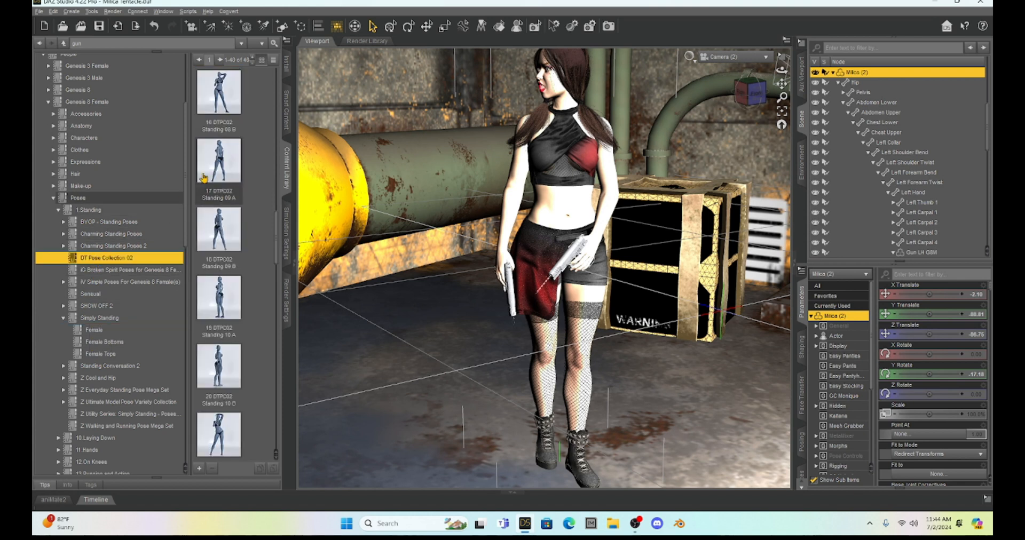
double_click(218, 160)
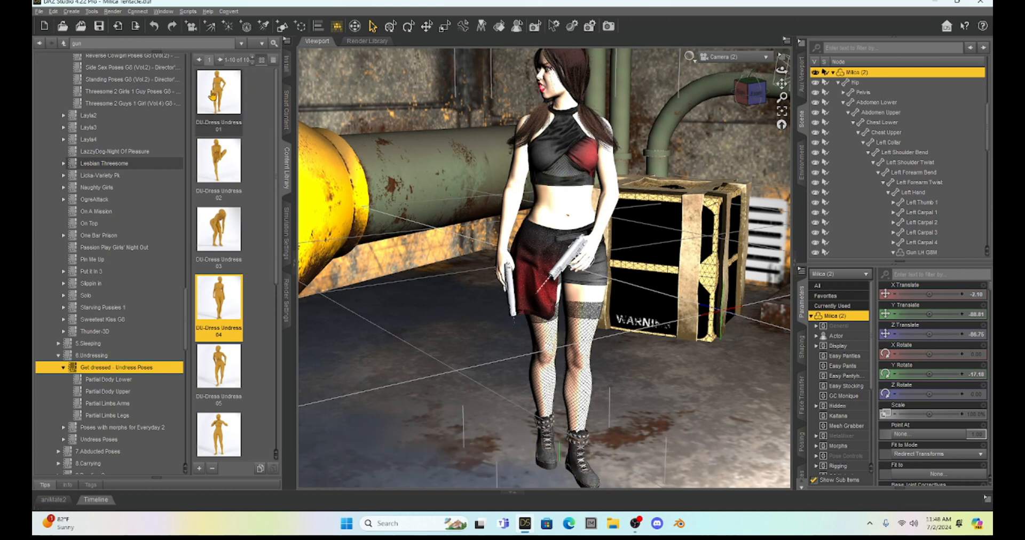
mouse_move(219, 92)
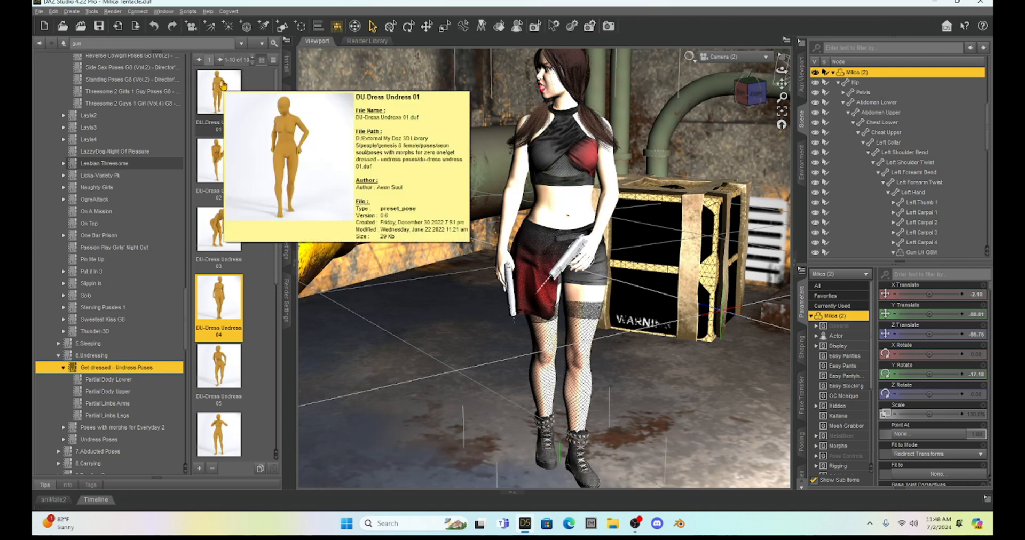
double_click(218, 91)
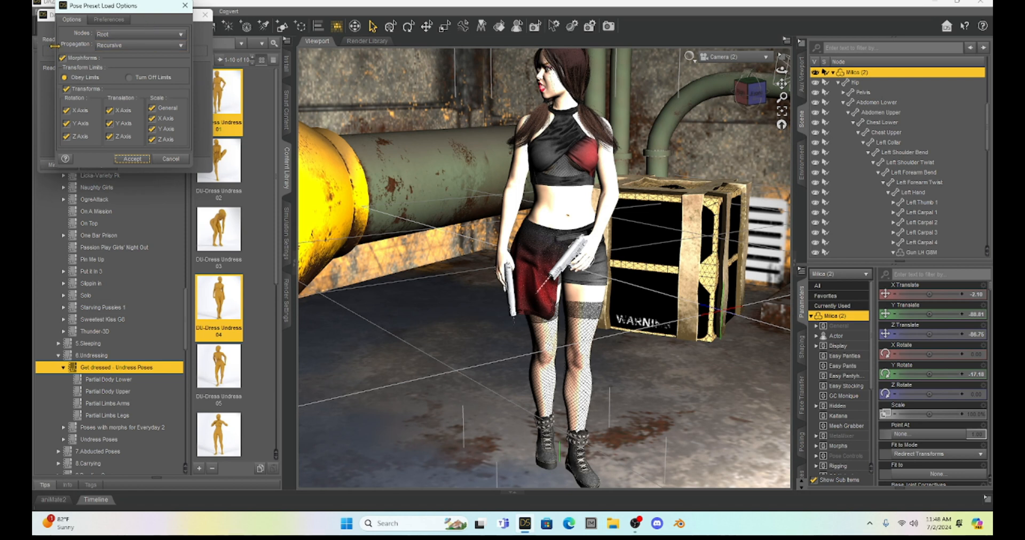
Uncheck Translation X, Y and Z Axis and accept, applying the pose in place
left_click(66, 111)
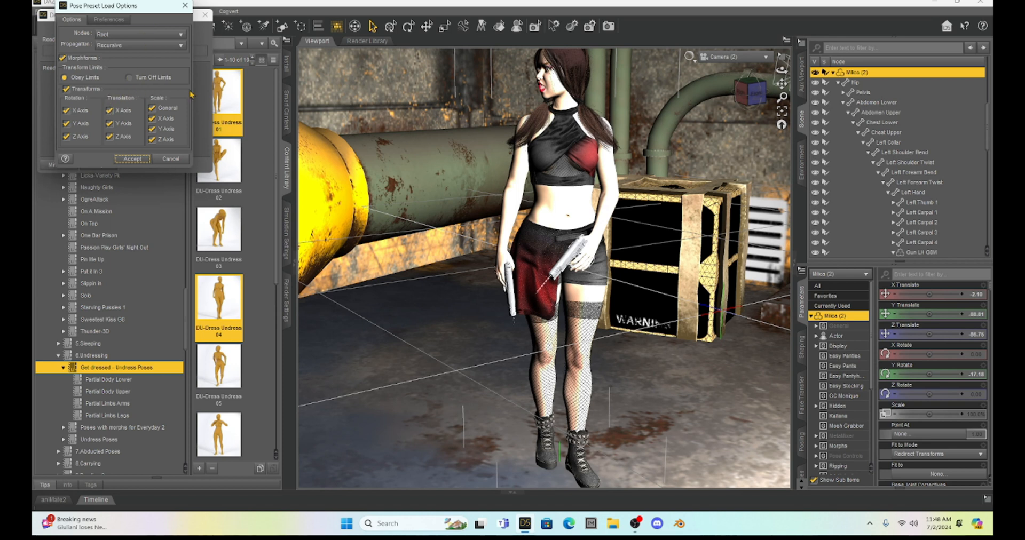
mouse_move(423, 150)
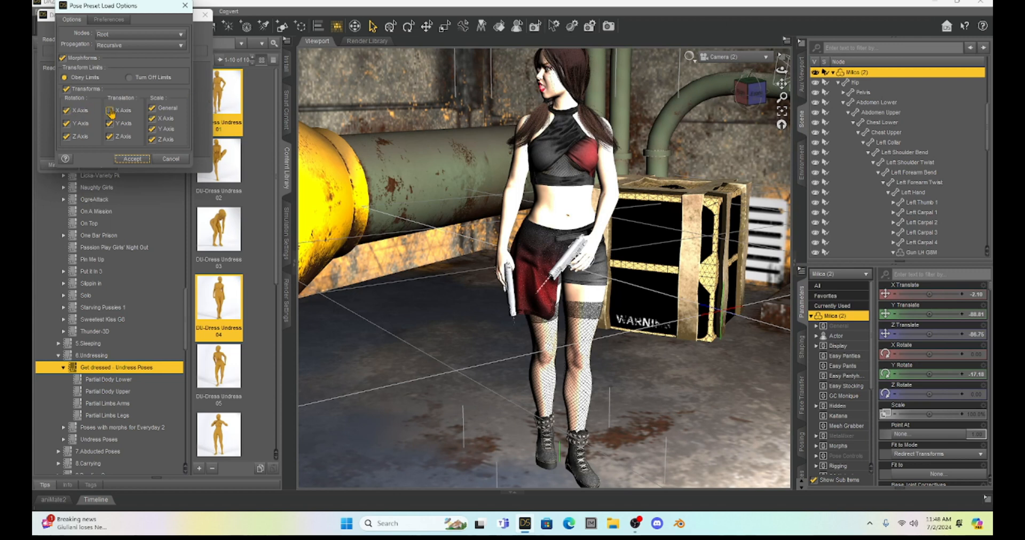
left_click(111, 124)
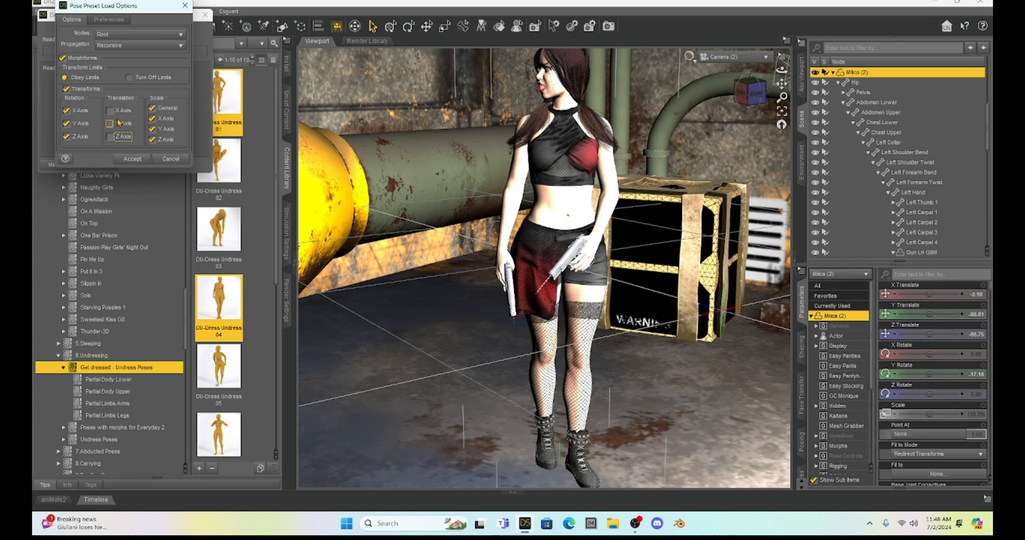
left_click(112, 124)
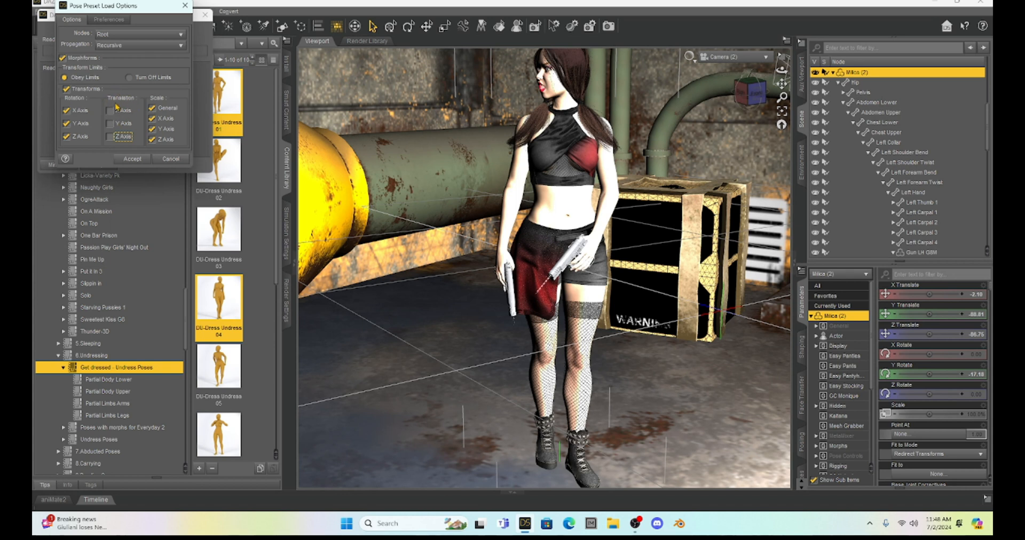
mouse_move(132, 159)
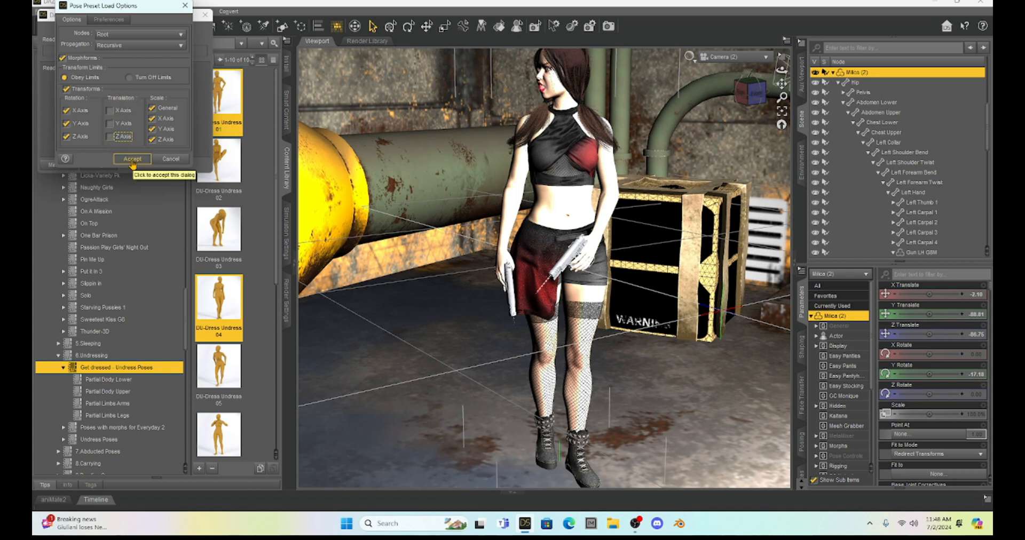
left_click(132, 159)
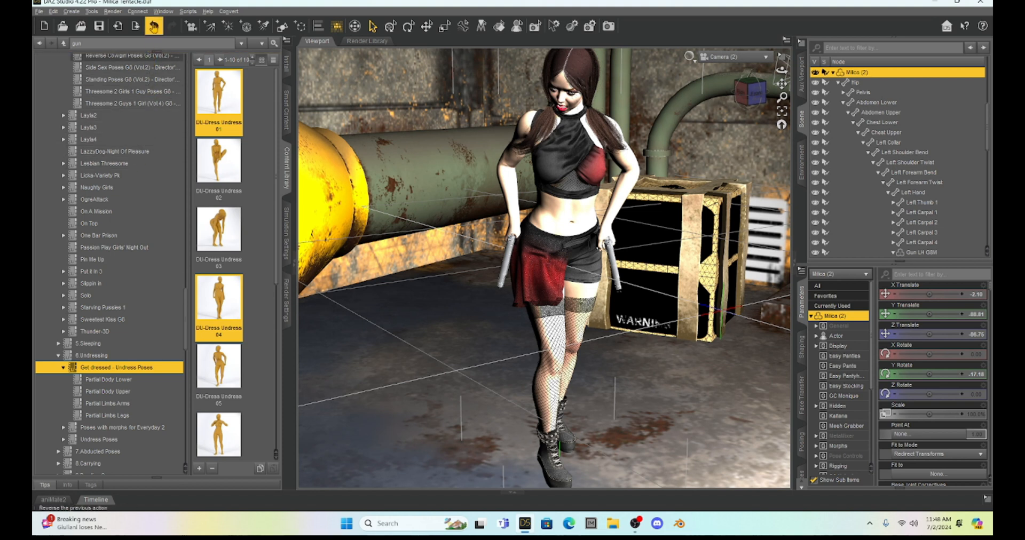
mouse_move(153, 26)
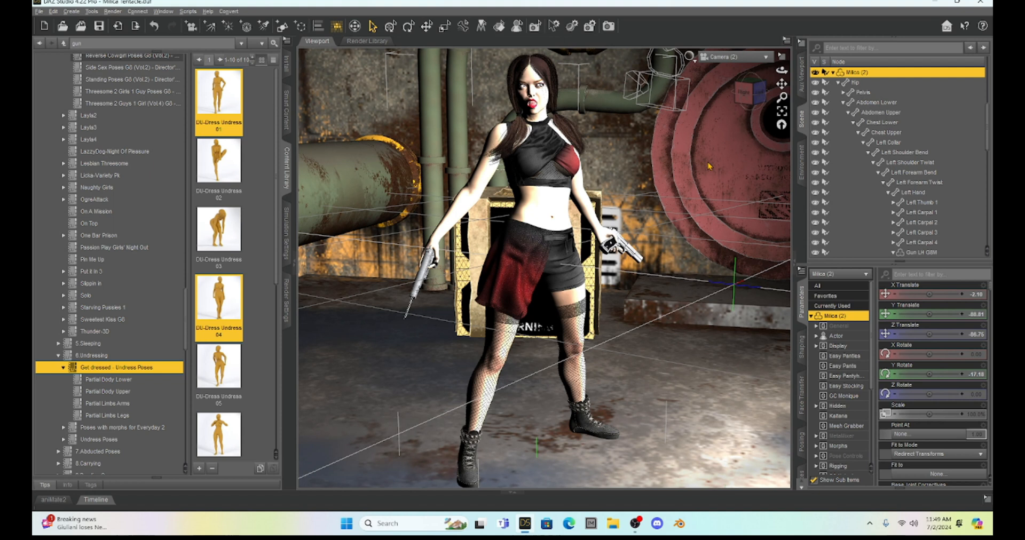
mouse_move(705, 182)
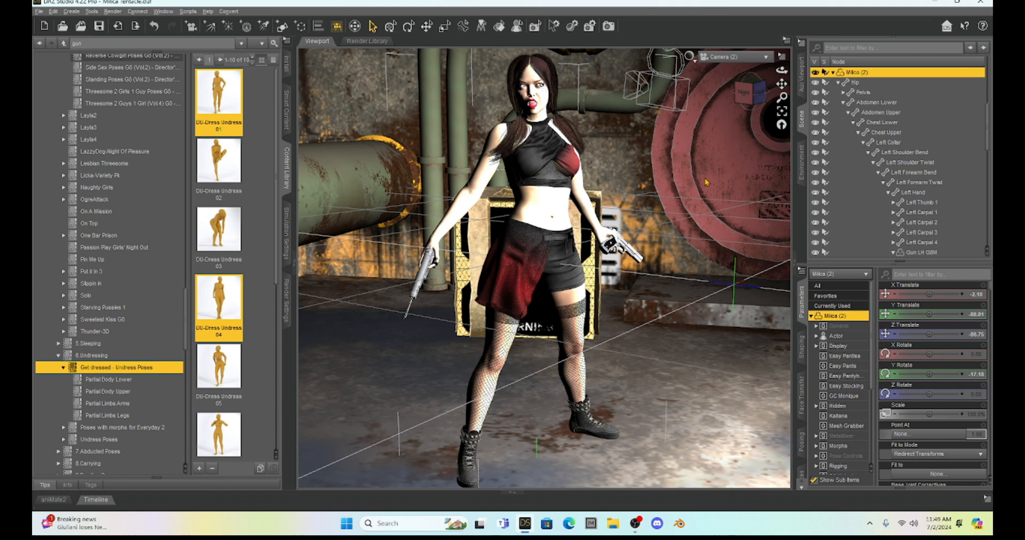
mouse_move(756, 89)
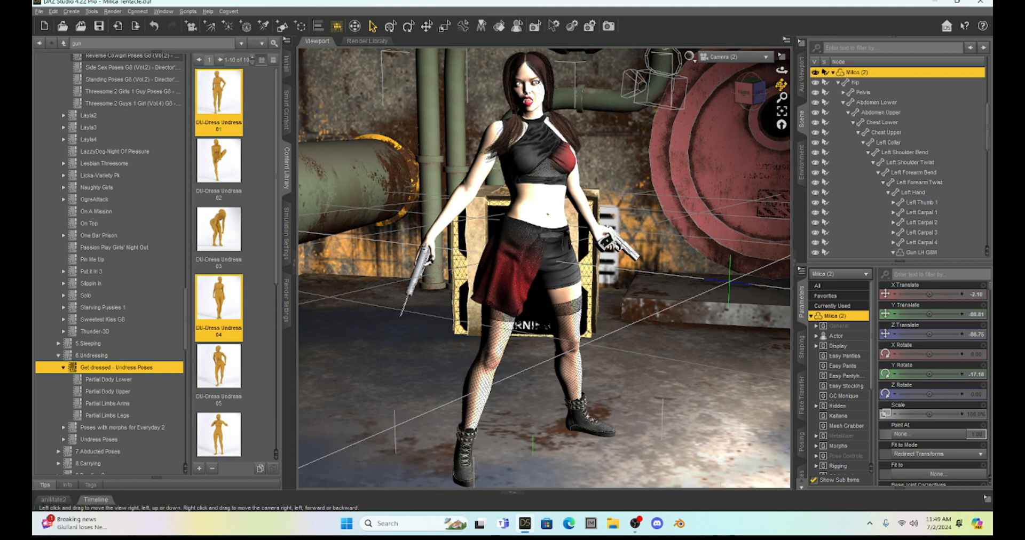
mouse_move(778, 86)
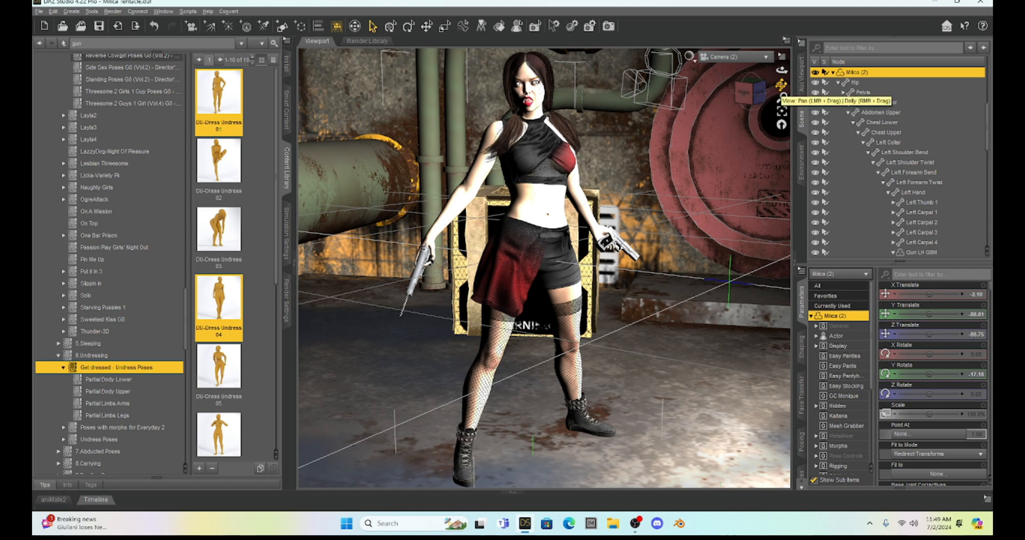